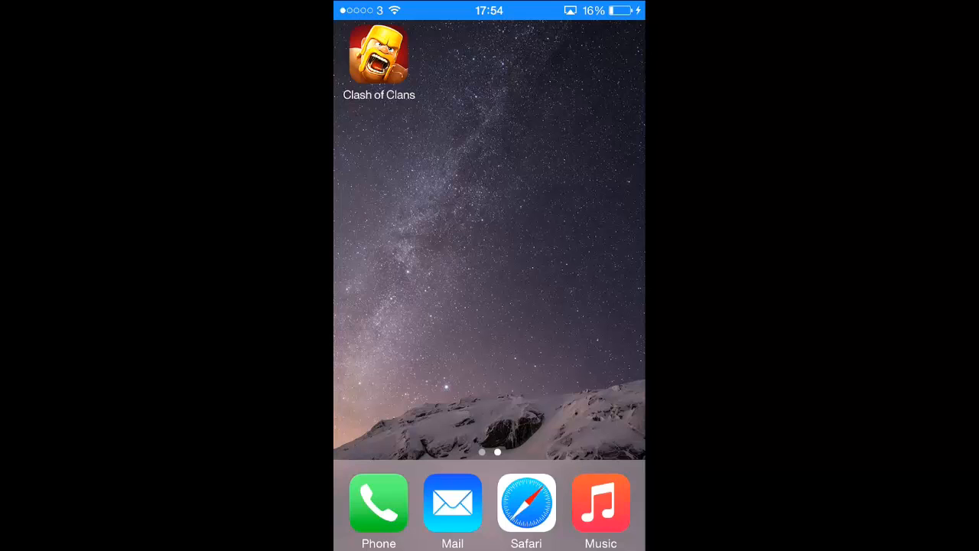
# Step: Search Google for emu4ios in Safari and open the emu4ios.net result
pyautogui.click(526, 505)
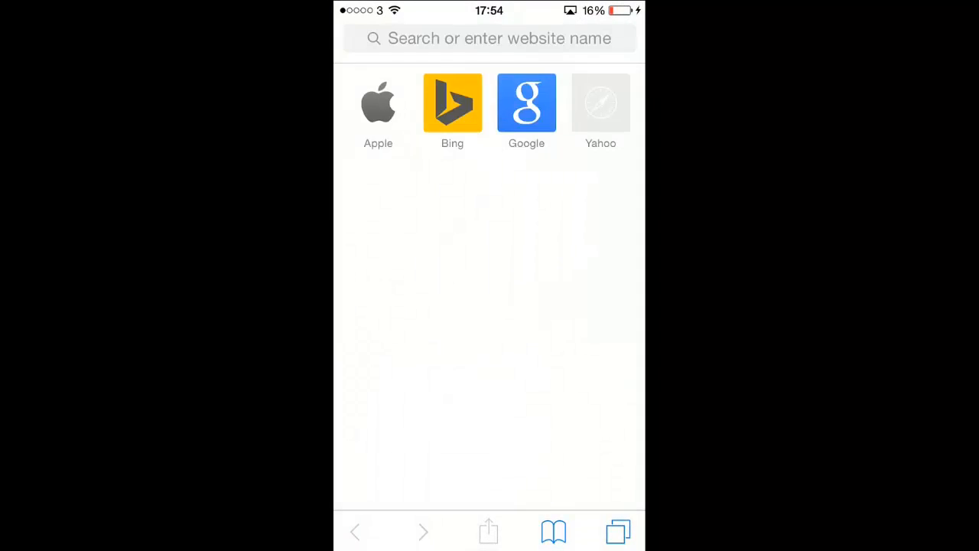
pyautogui.write('emu4ios.b')
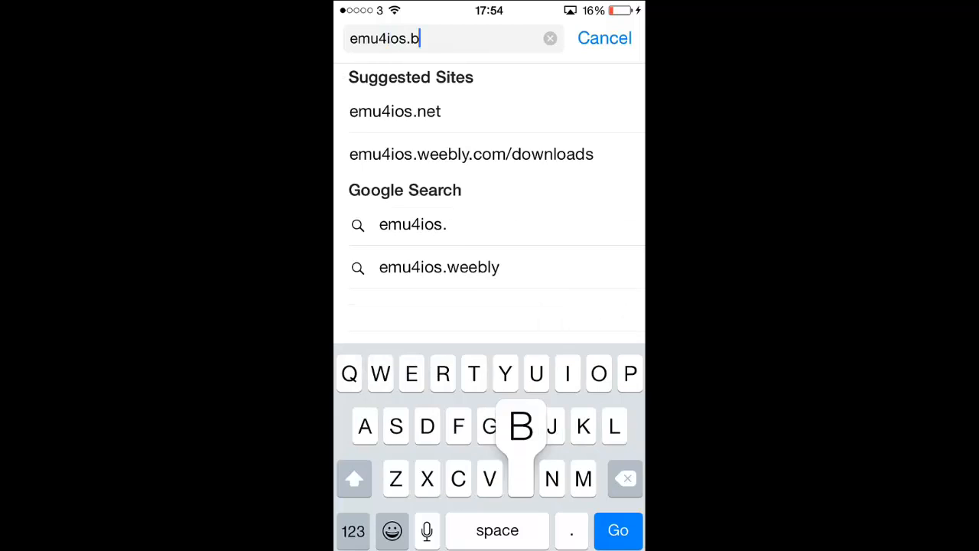
pyautogui.click(395, 110)
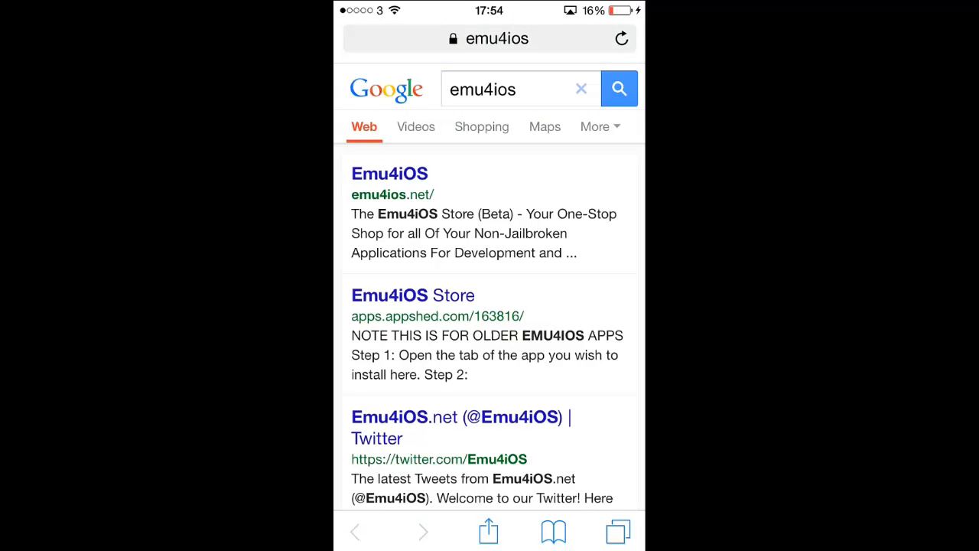
pyautogui.click(388, 173)
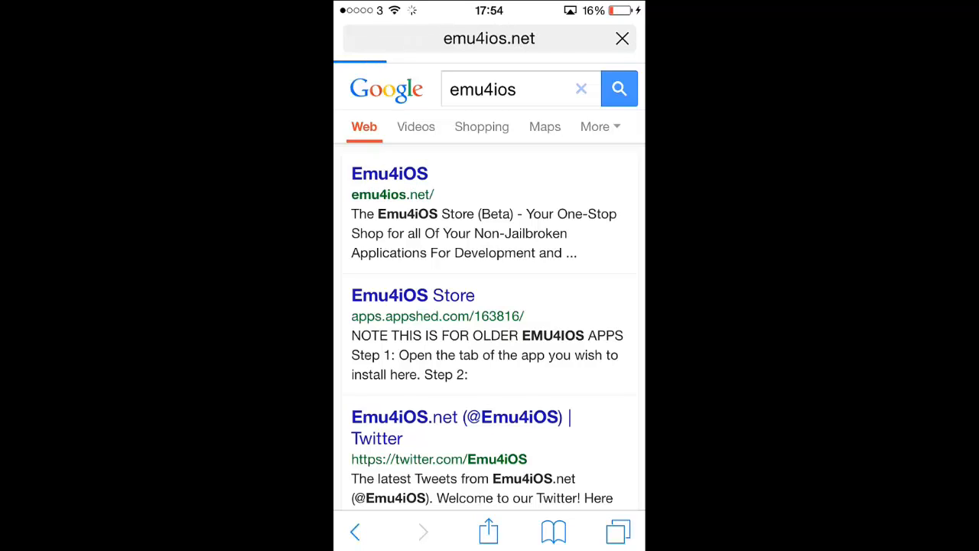
# Step: Install the Emu4iOS Store app from emu4ios.net and confirm the install prompt
pyautogui.click(388, 174)
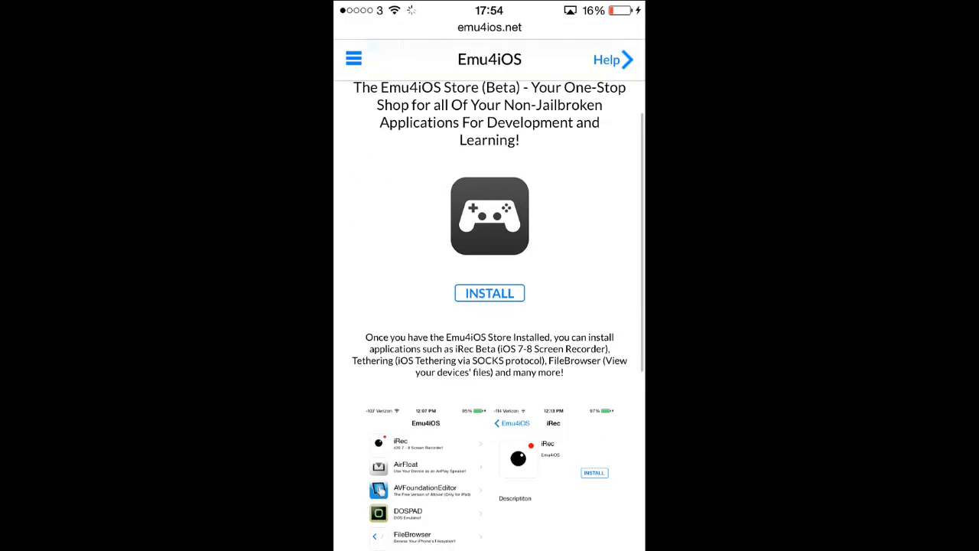
pyautogui.scroll(-3)
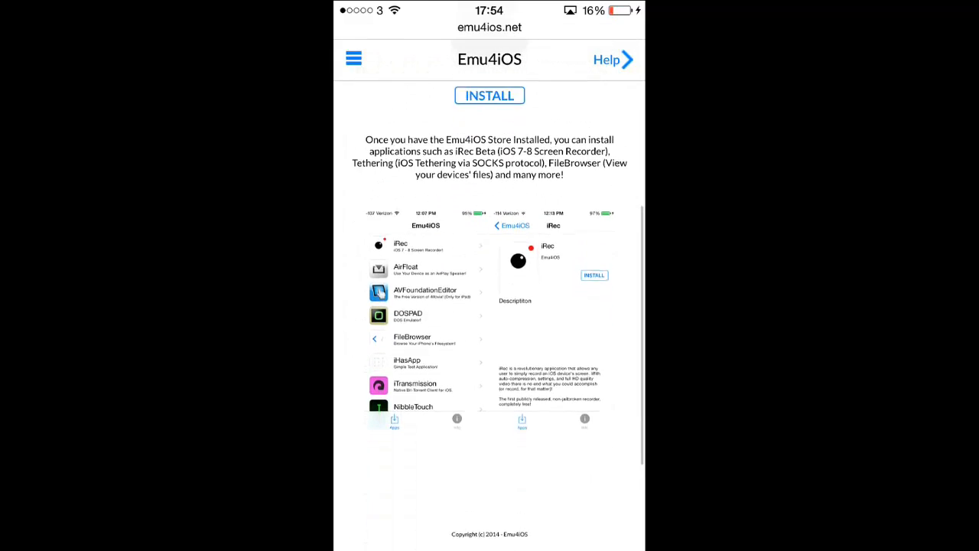
pyautogui.scroll(-3)
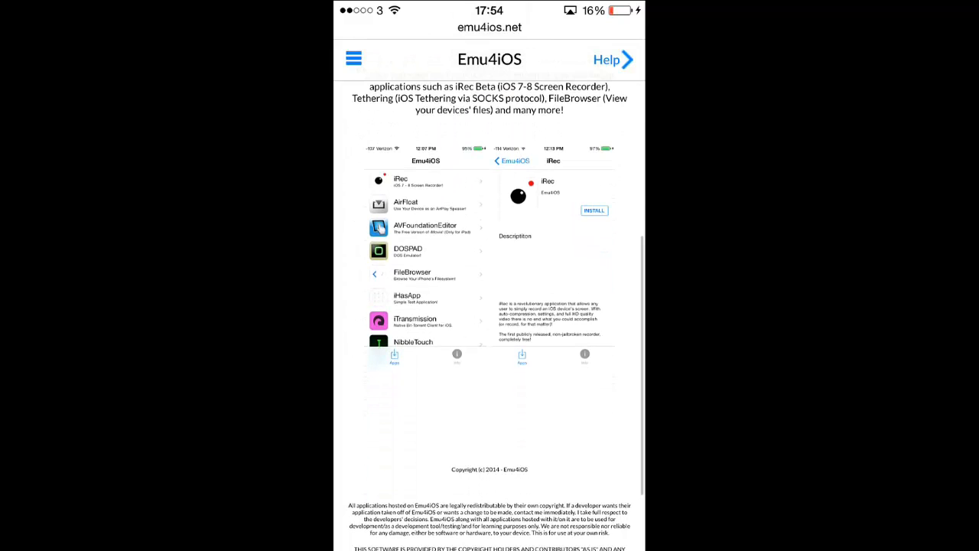
pyautogui.scroll(3)
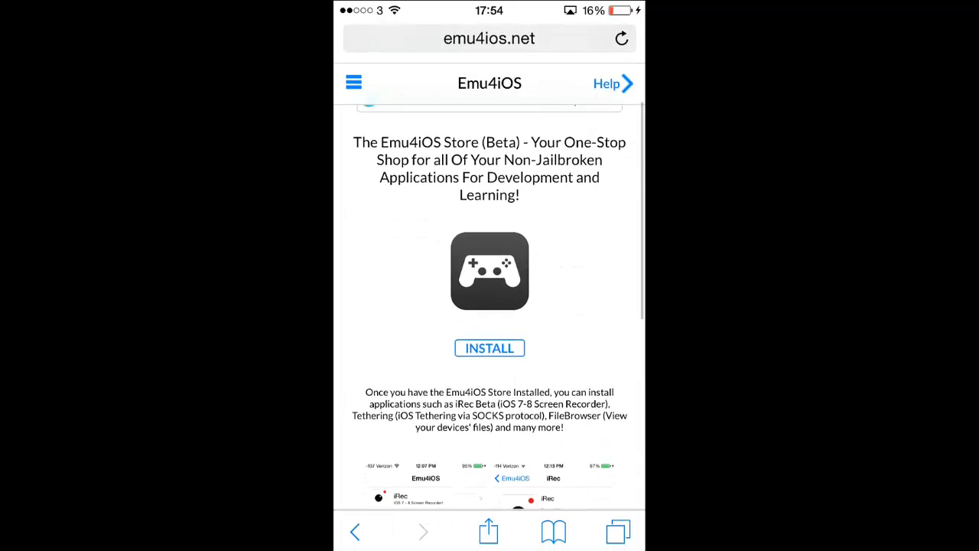
pyautogui.click(490, 349)
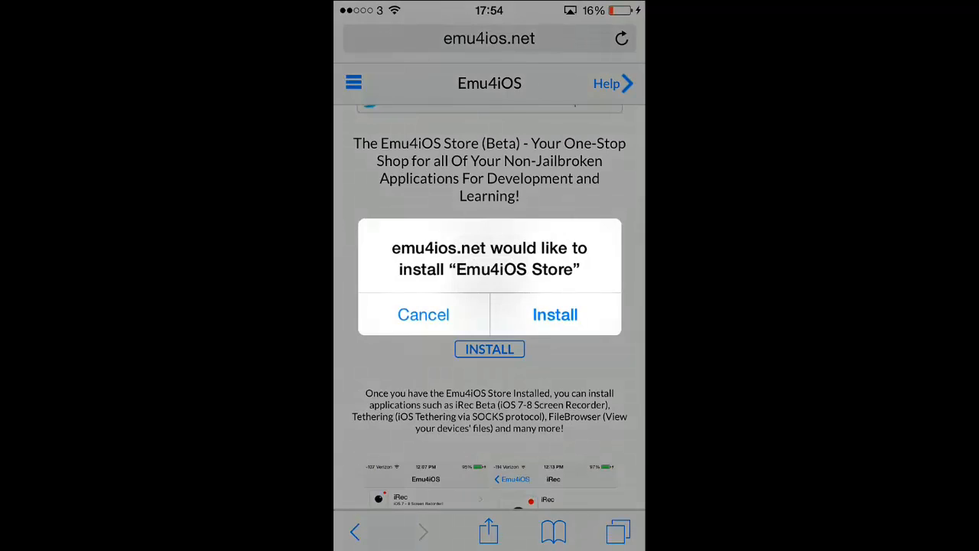
pyautogui.click(422, 315)
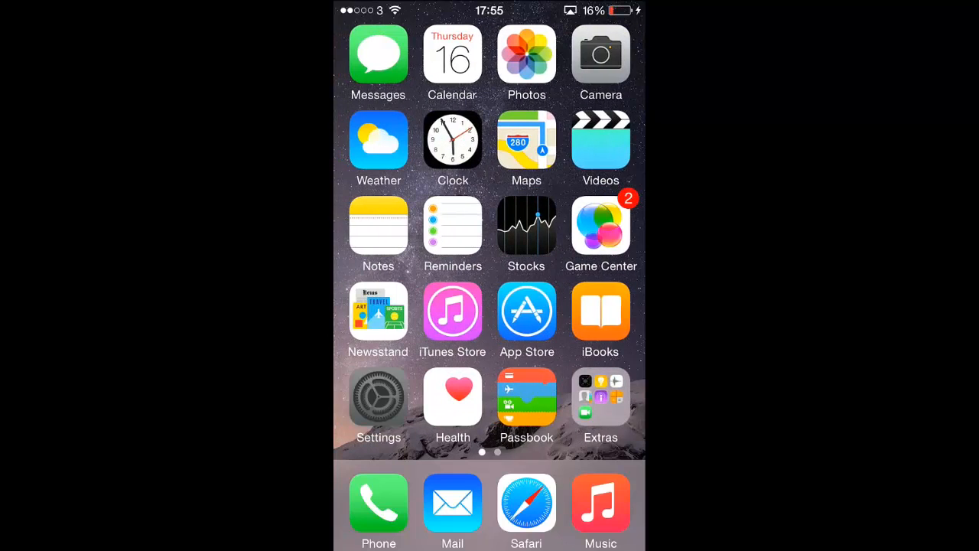
# Step: Visit Settings, launch Emu4iOS Store and trust its developer so the app list loads
pyautogui.click(378, 395)
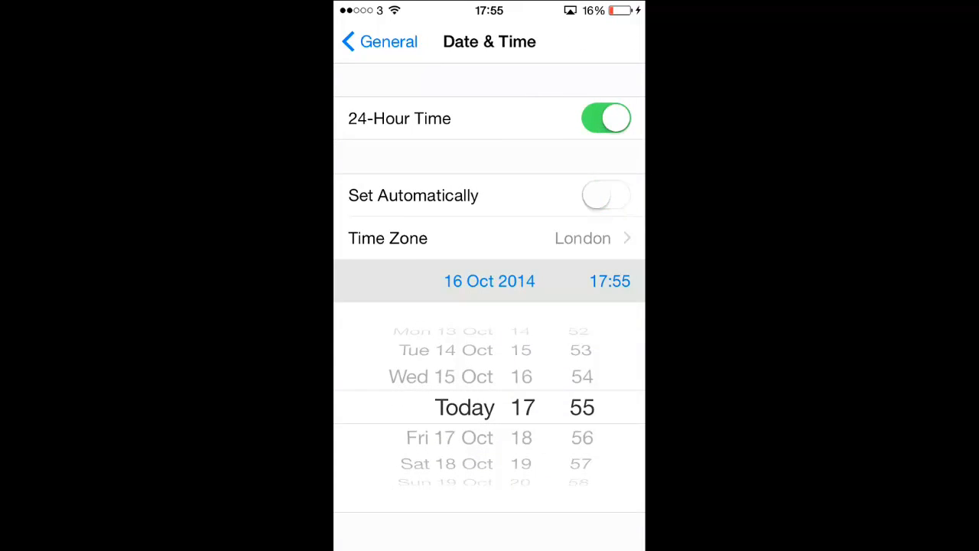
pyautogui.click(606, 196)
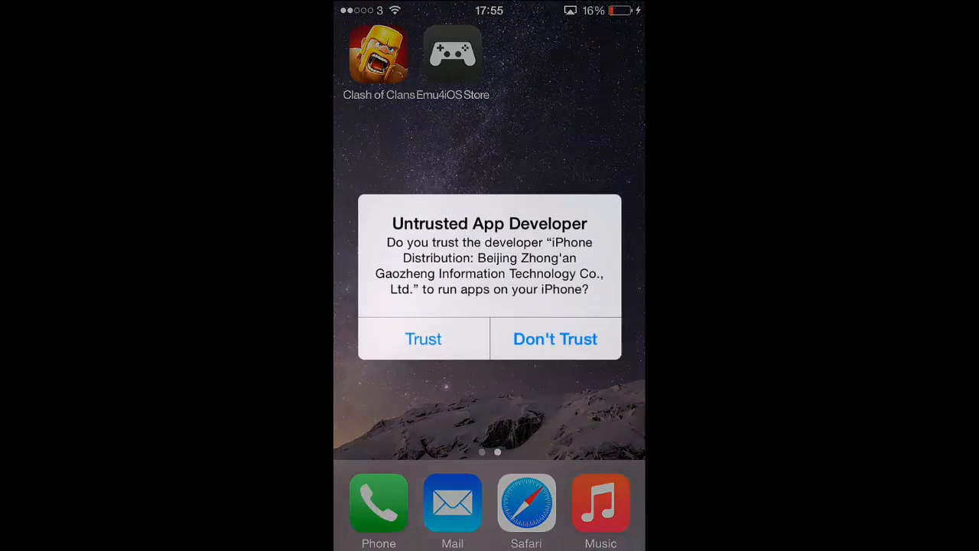
pyautogui.click(422, 338)
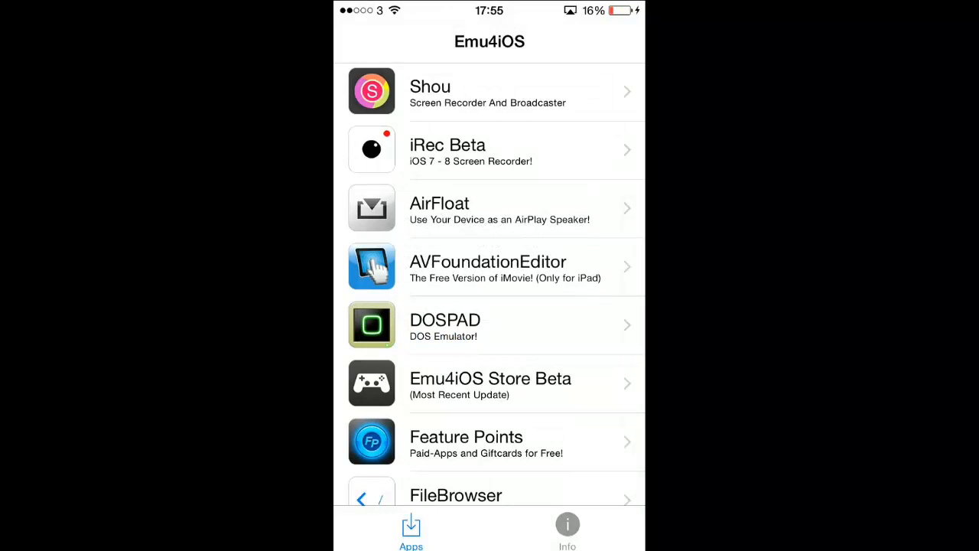
# Step: Find iRec Beta in the store's app list and install it
pyautogui.click(566, 528)
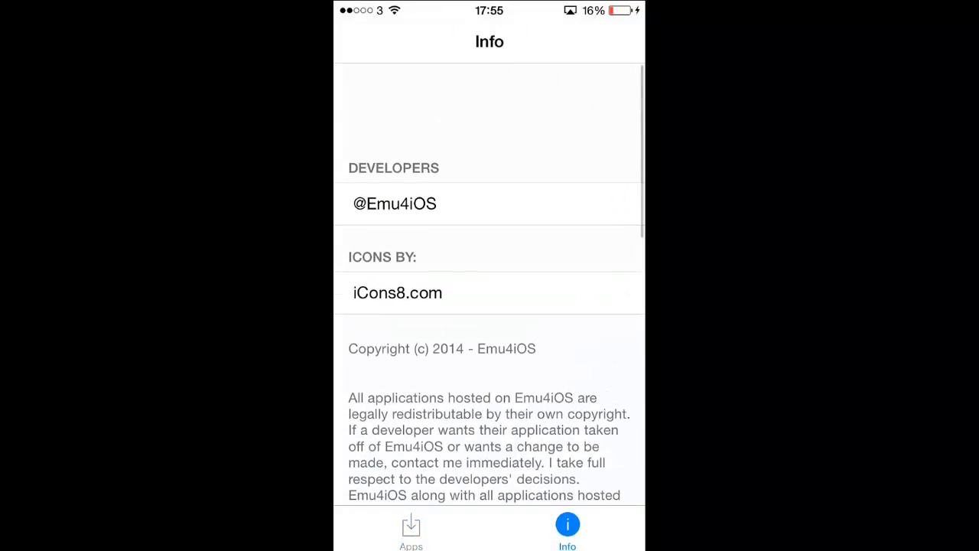
pyautogui.click(410, 528)
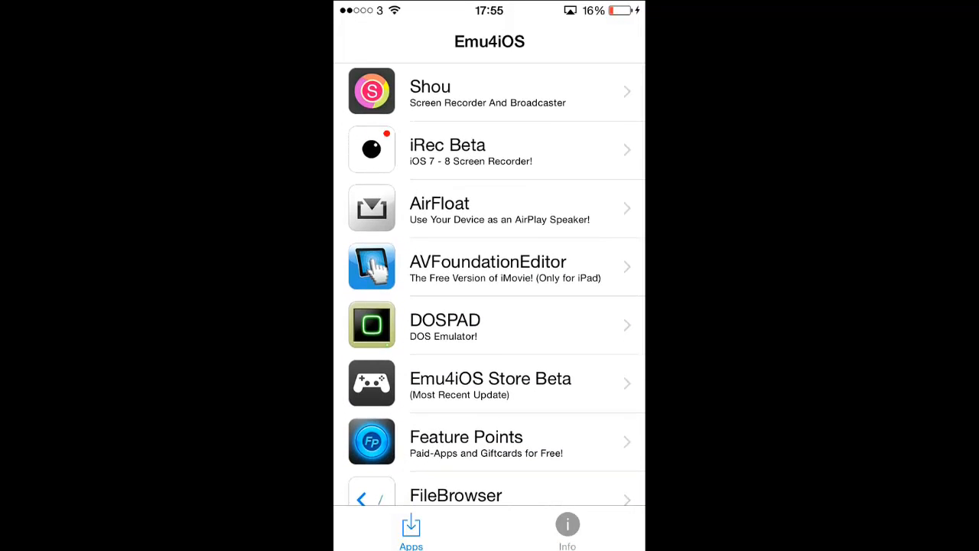
pyautogui.scroll(3)
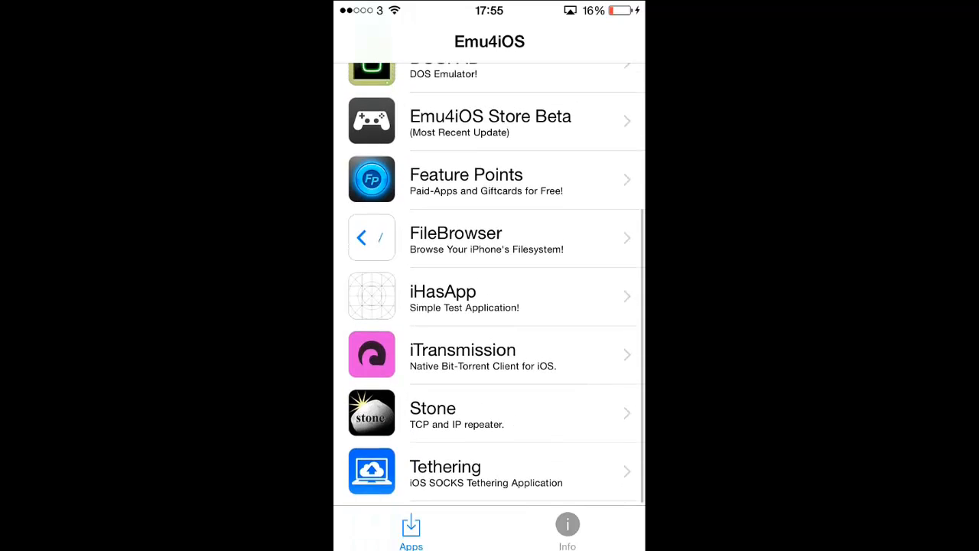
pyautogui.scroll(3)
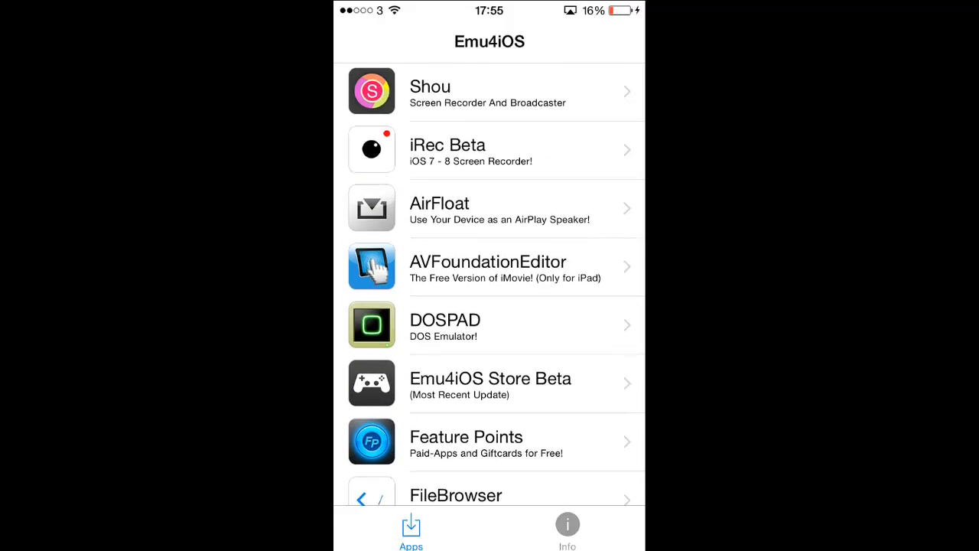
pyautogui.click(489, 150)
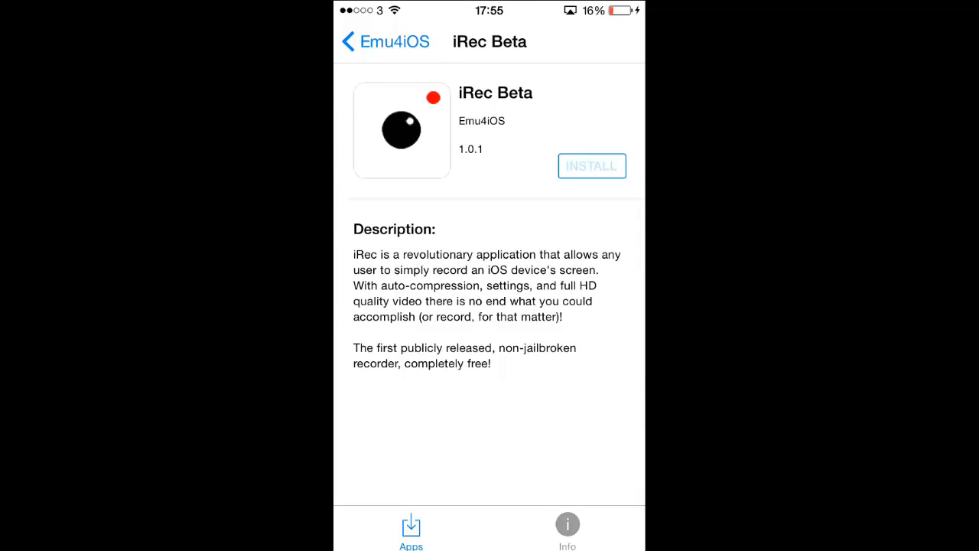
pyautogui.click(590, 165)
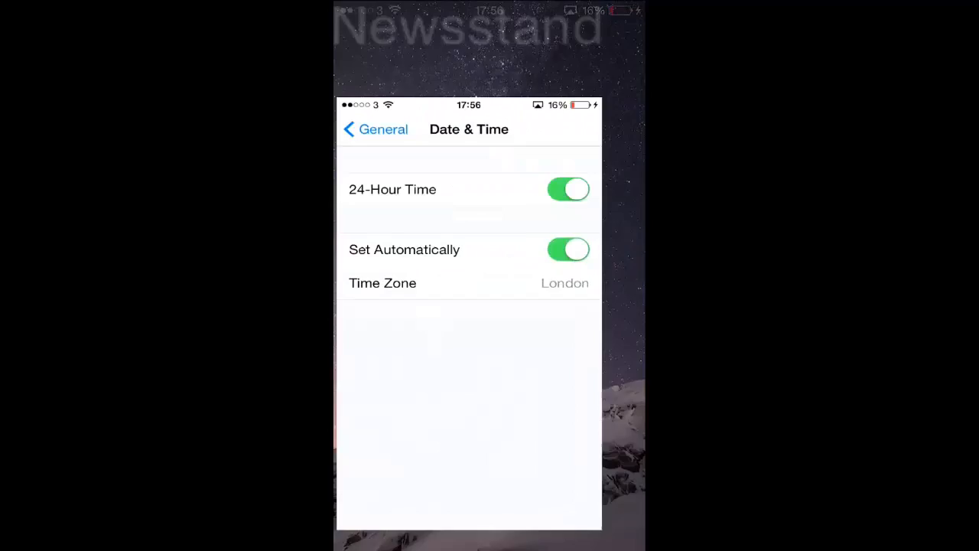
# Step: Switch off automatic date and time, then return home and launch the new iRec app
pyautogui.click(569, 250)
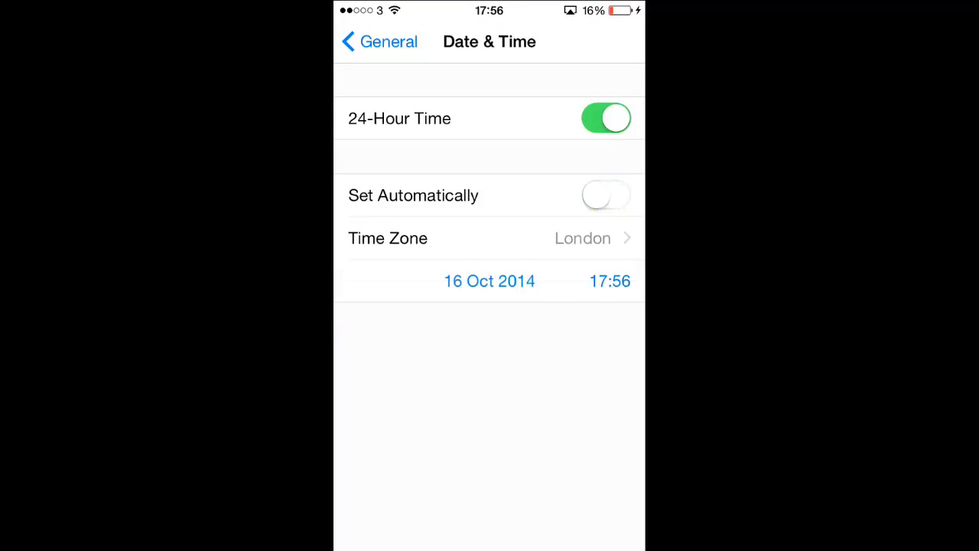
pyautogui.click(489, 282)
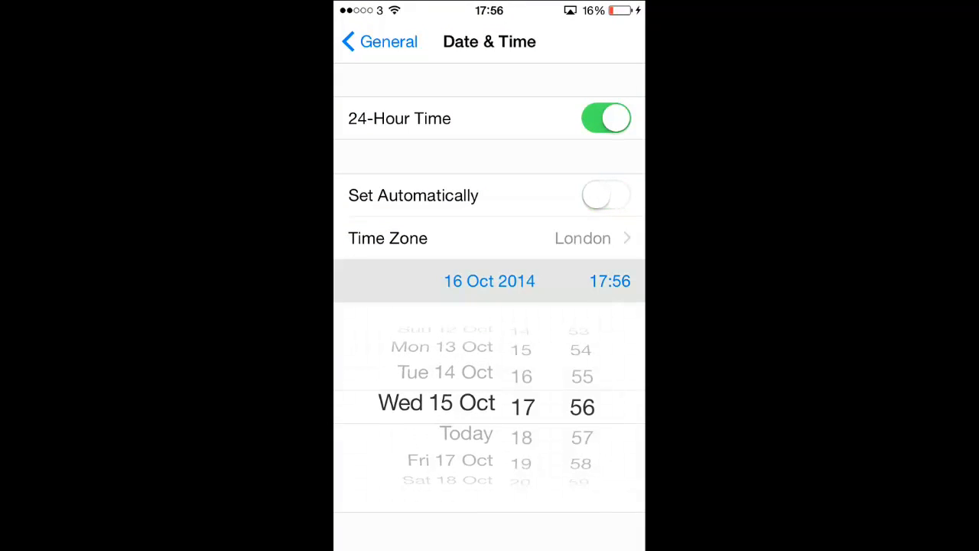
pyautogui.press('home')
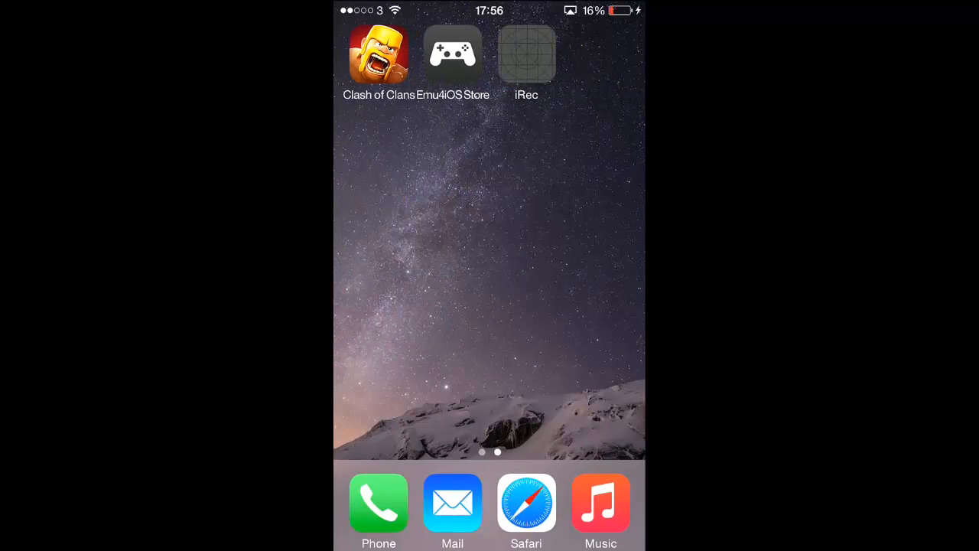
pyautogui.click(526, 58)
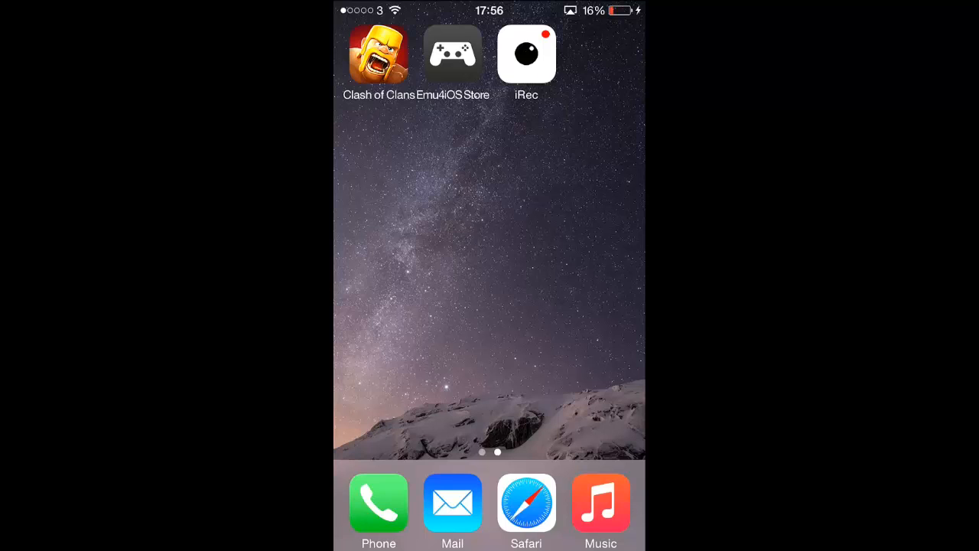
# Step: Trust iRec's developer so it runs, and view its info and recording pages
pyautogui.click(526, 54)
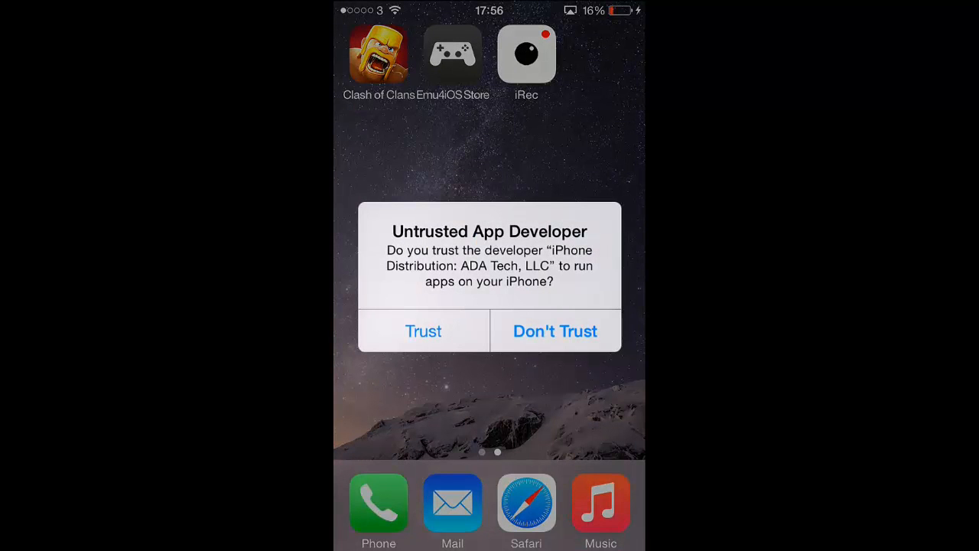
pyautogui.click(423, 331)
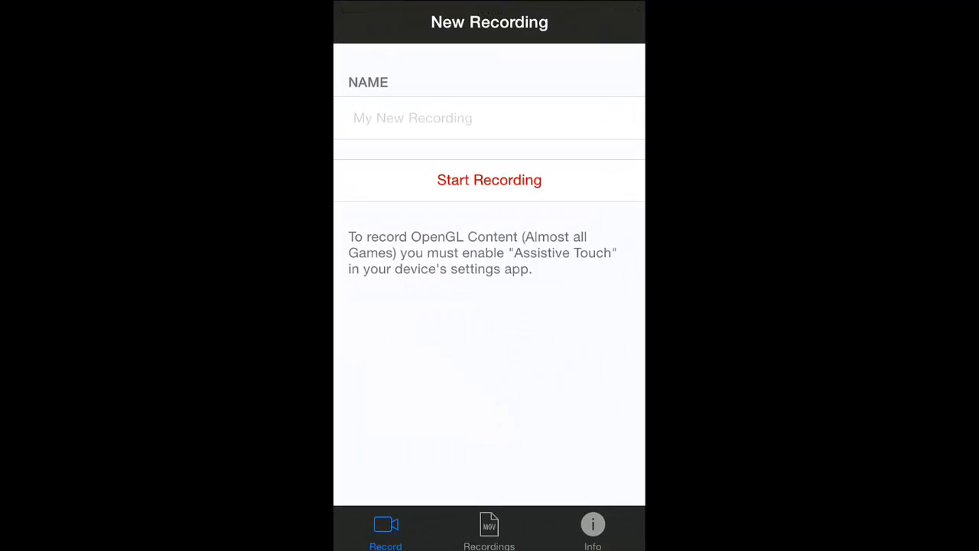
pyautogui.click(594, 528)
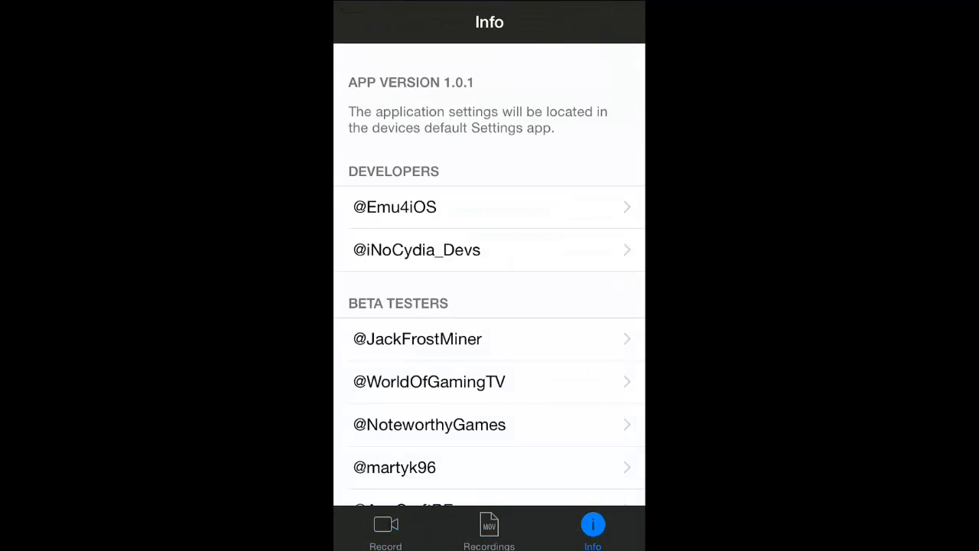
pyautogui.click(386, 532)
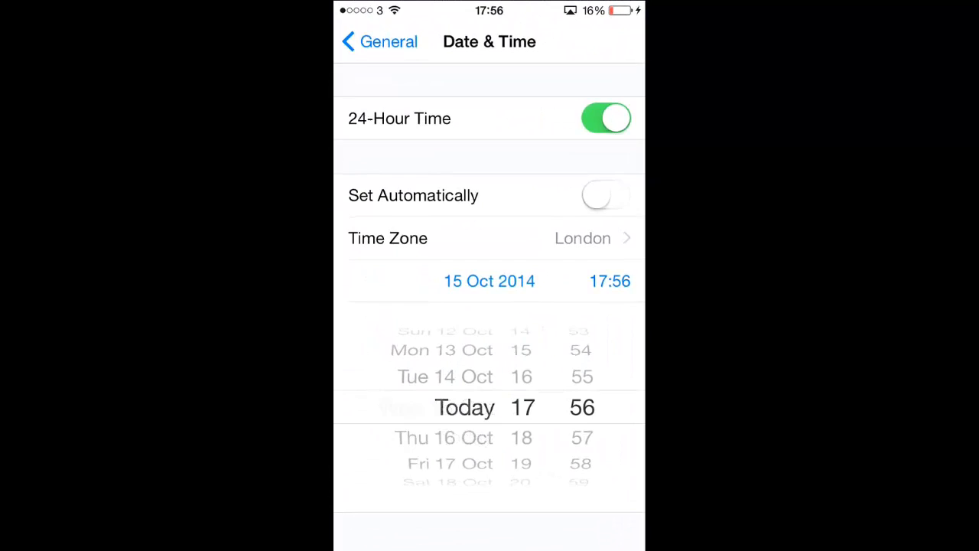
# Step: Enable AssistiveTouch under General > Accessibility so its floating button appears
pyautogui.click(379, 41)
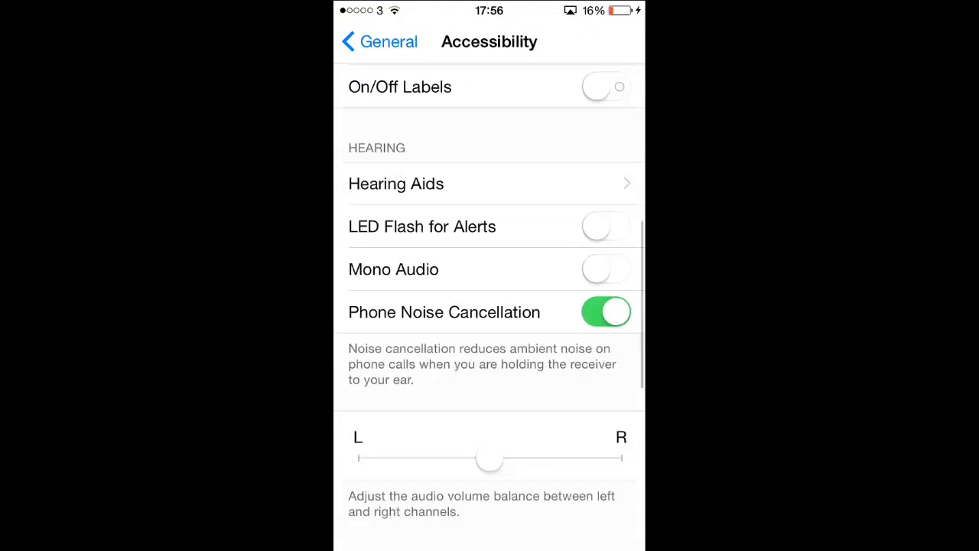
pyautogui.scroll(-3)
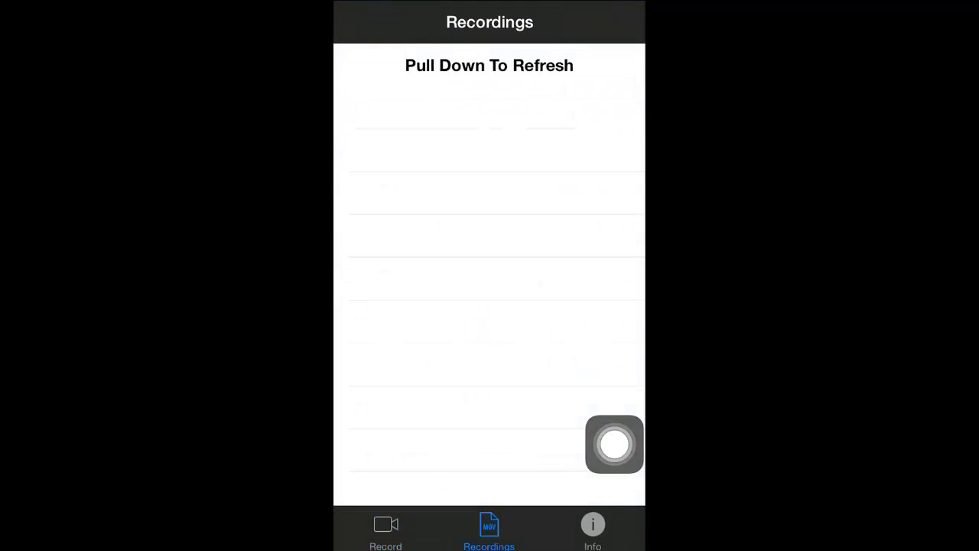
# Step: Name the new iRec recording 'TEST RECORDING' and confirm with Done
pyautogui.moveTo(614, 444); pyautogui.dragTo(407, 376)
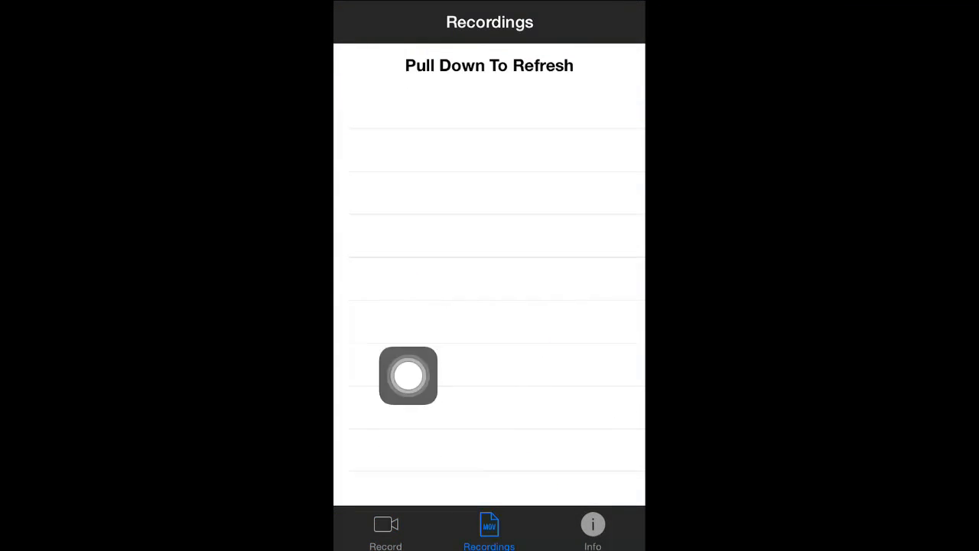
pyautogui.click(385, 532)
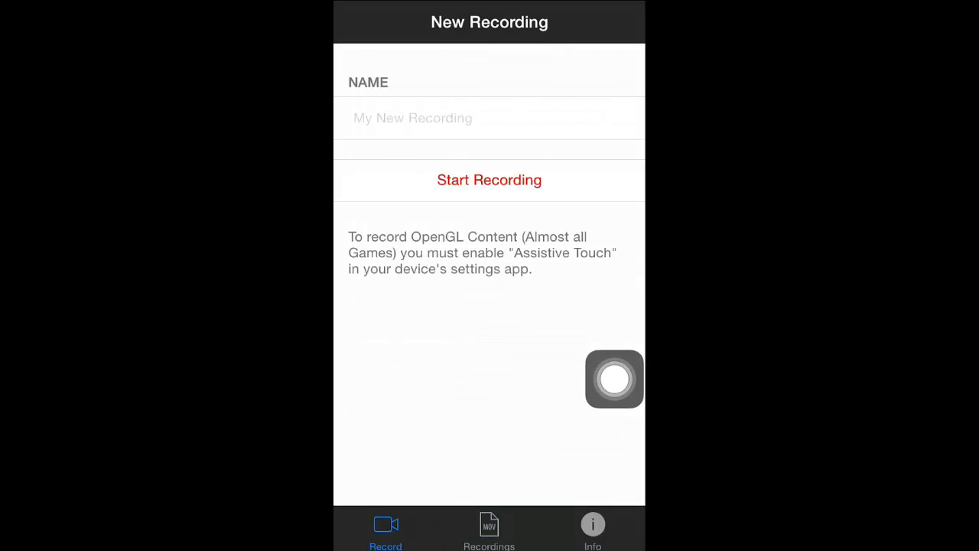
pyautogui.write('TEST')
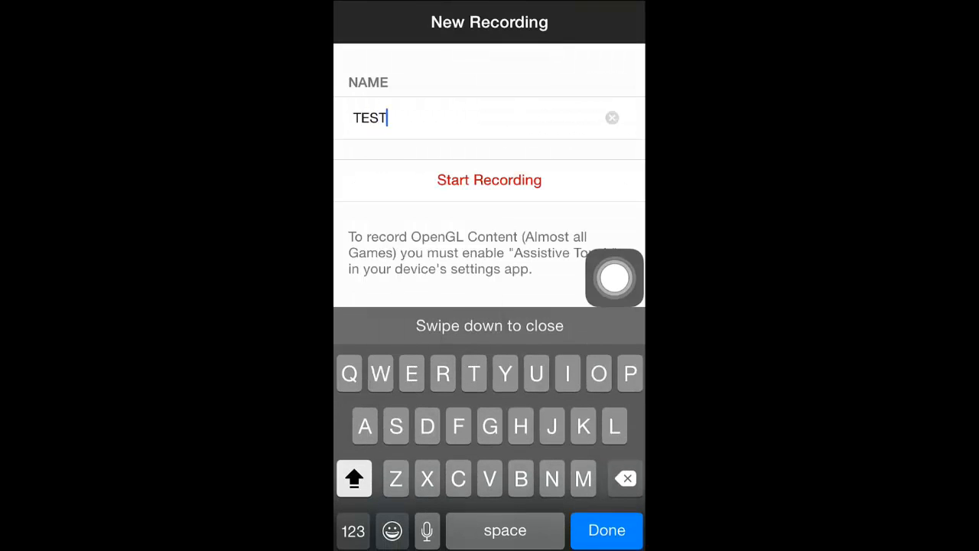
pyautogui.write('RECOR')
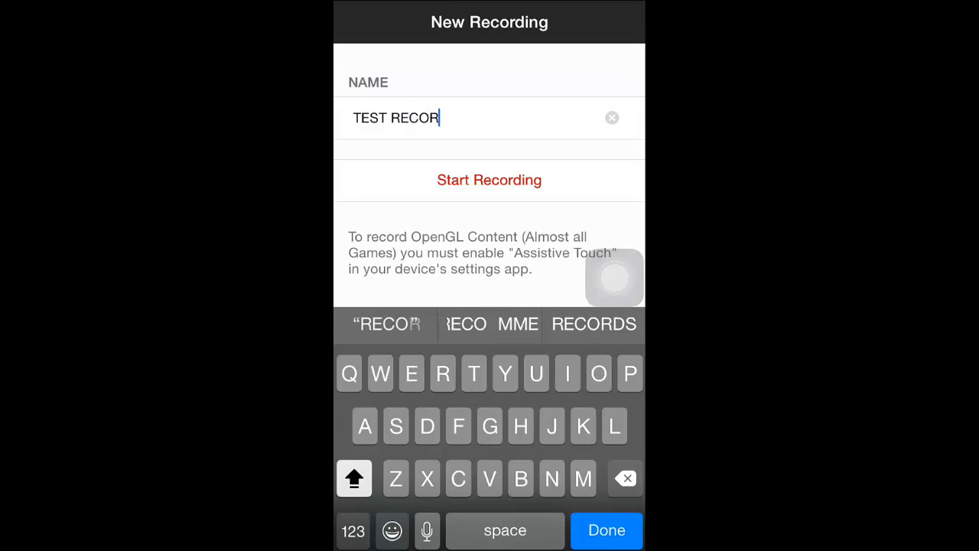
pyautogui.write('DING')
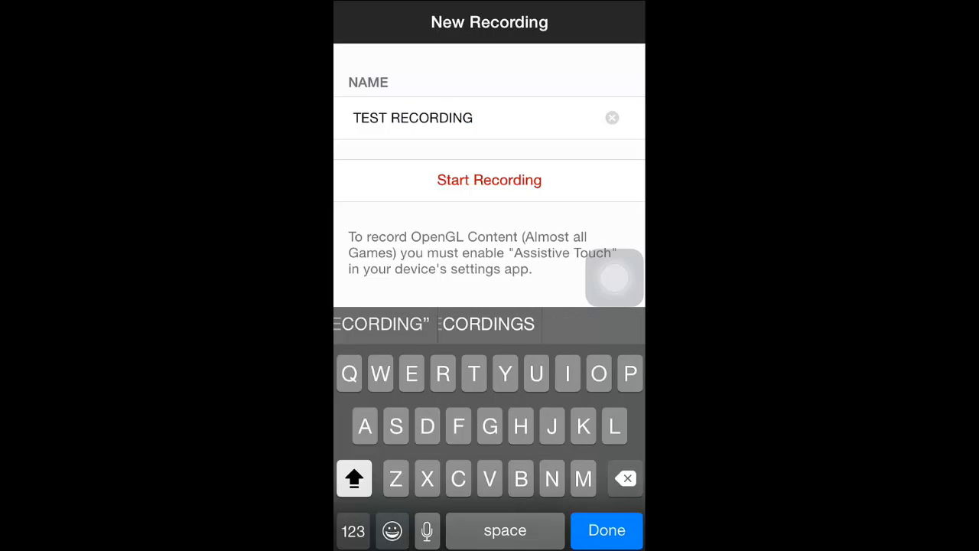
pyautogui.click(606, 530)
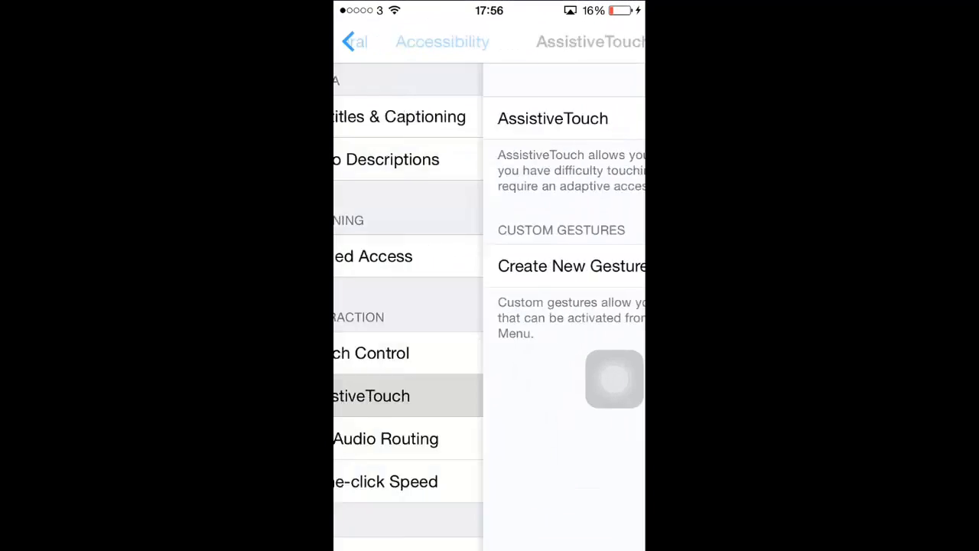
# Step: Set iRec's Video Orientation to Landscape (Home Button to Left)
pyautogui.click(353, 41)
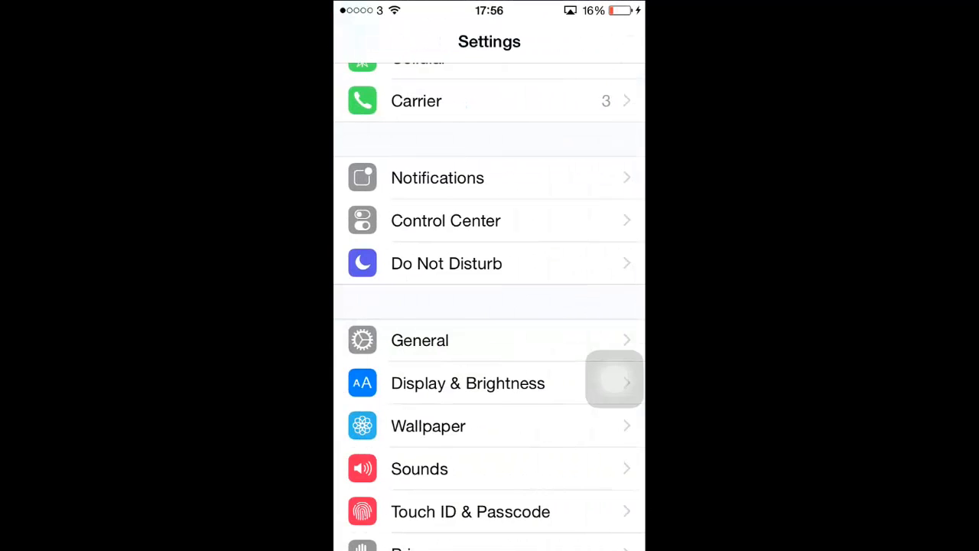
pyautogui.scroll(-3)
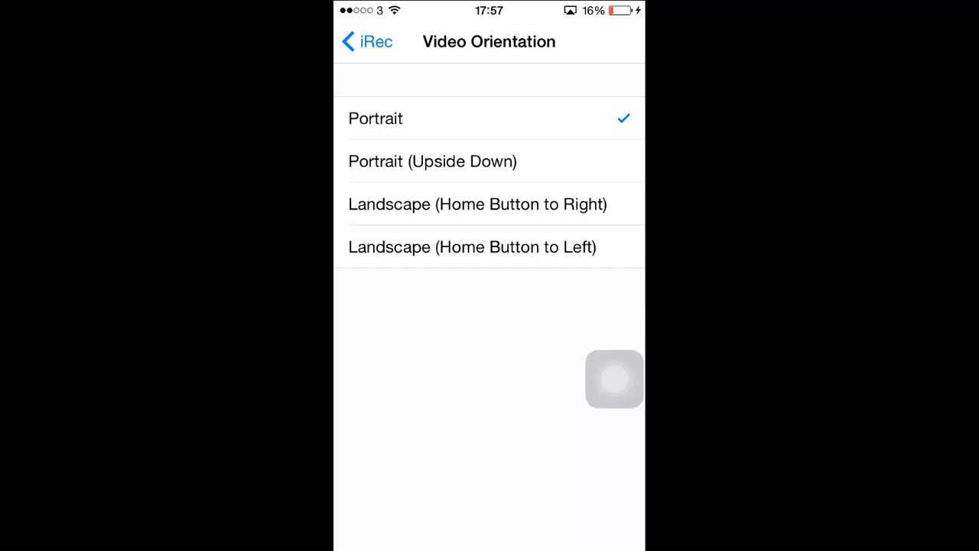
pyautogui.click(478, 205)
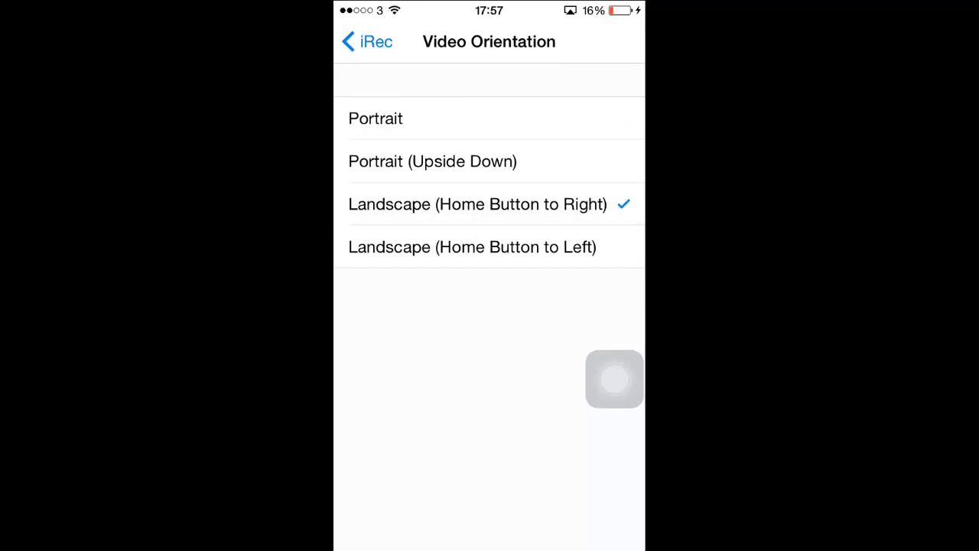
pyautogui.click(471, 246)
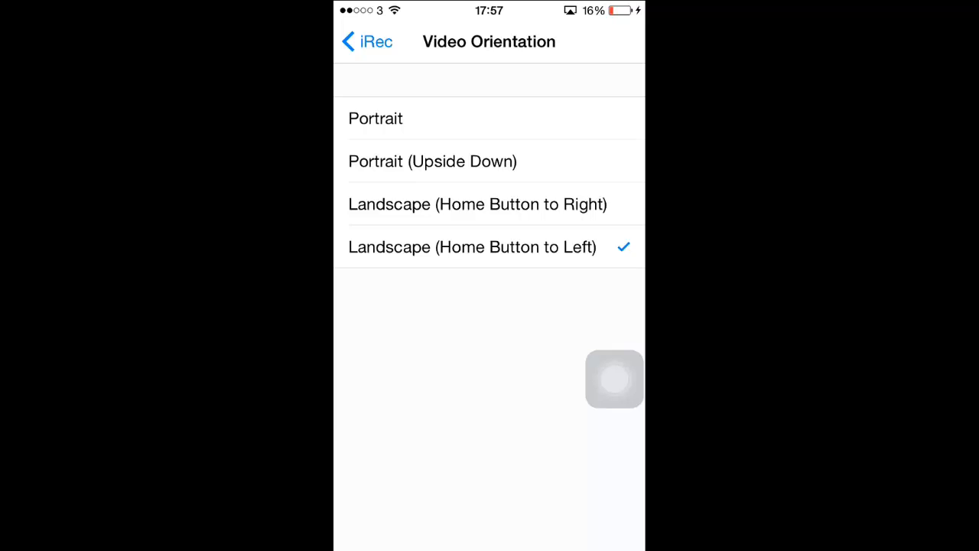
pyautogui.click(478, 205)
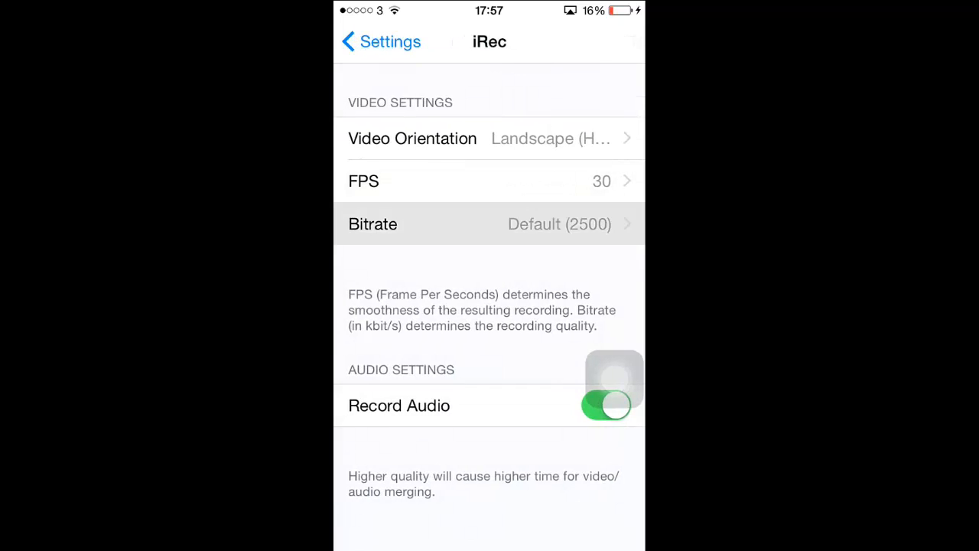
# Step: Set iRec's bitrate to 3000, keep FPS at 30, and return to the home screen
pyautogui.click(490, 223)
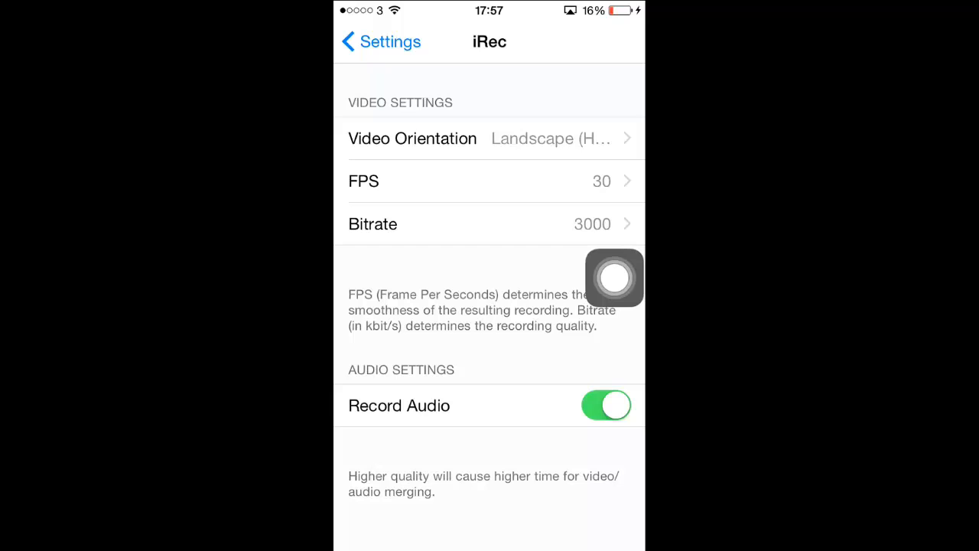
pyautogui.click(490, 180)
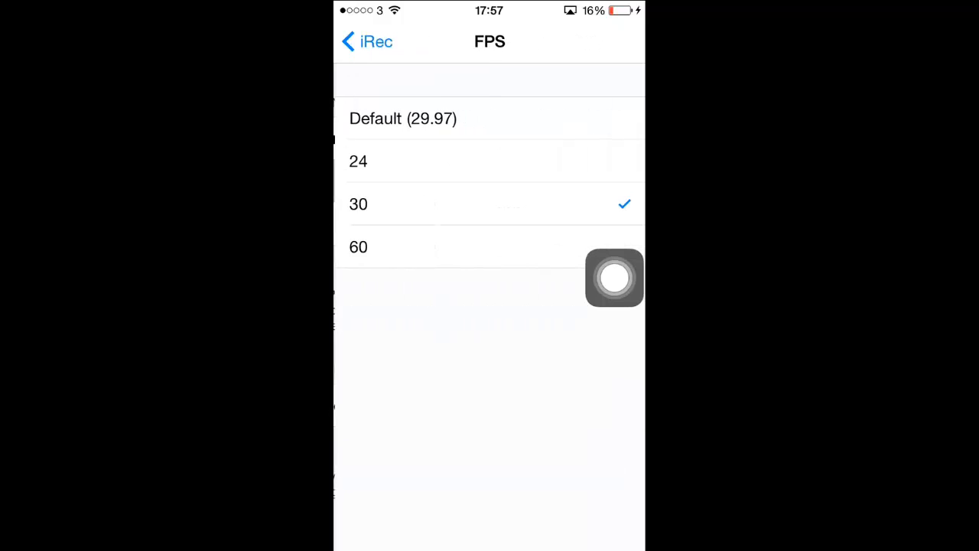
pyautogui.click(366, 41)
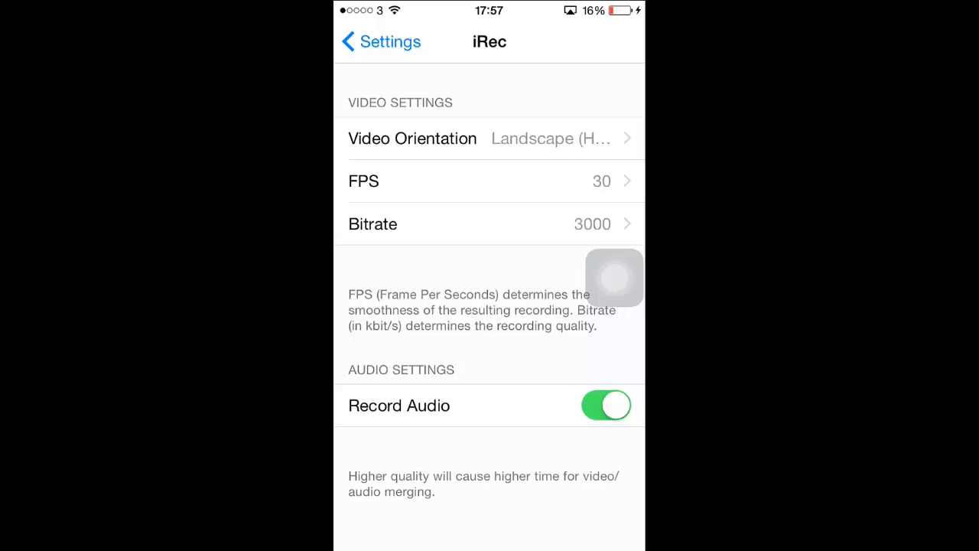
pyautogui.click(606, 406)
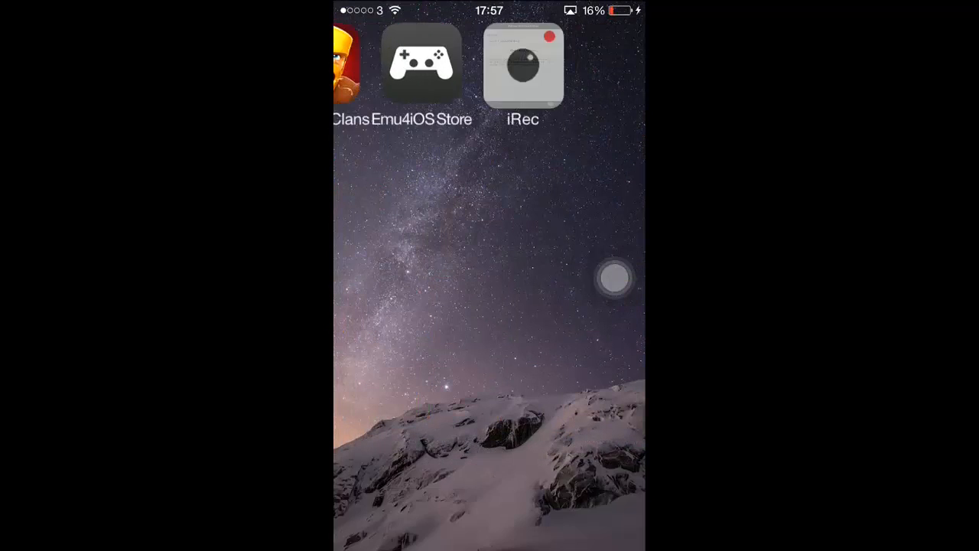
# Step: Start recording TEST RECORDING with microphone access allowed and the iPhone as AirPlay target
pyautogui.click(524, 64)
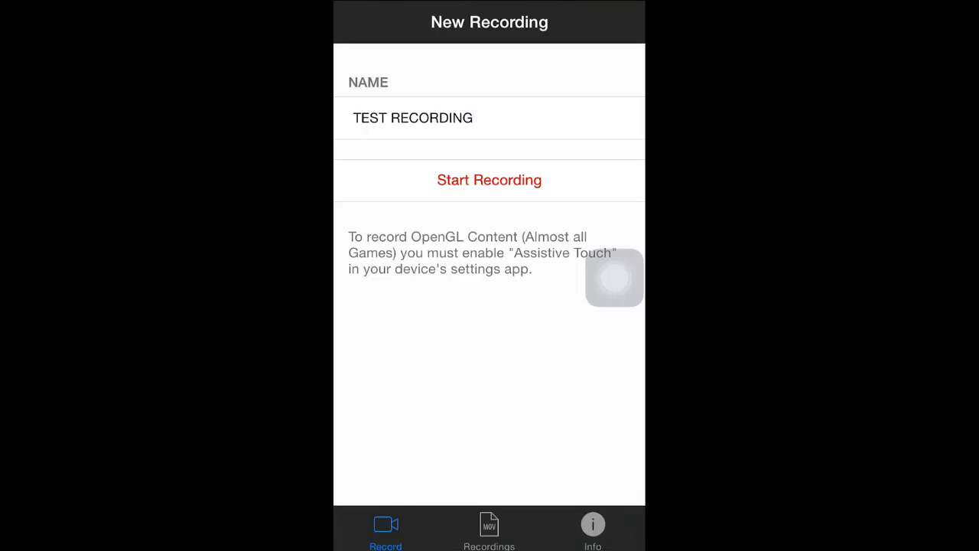
pyautogui.click(490, 180)
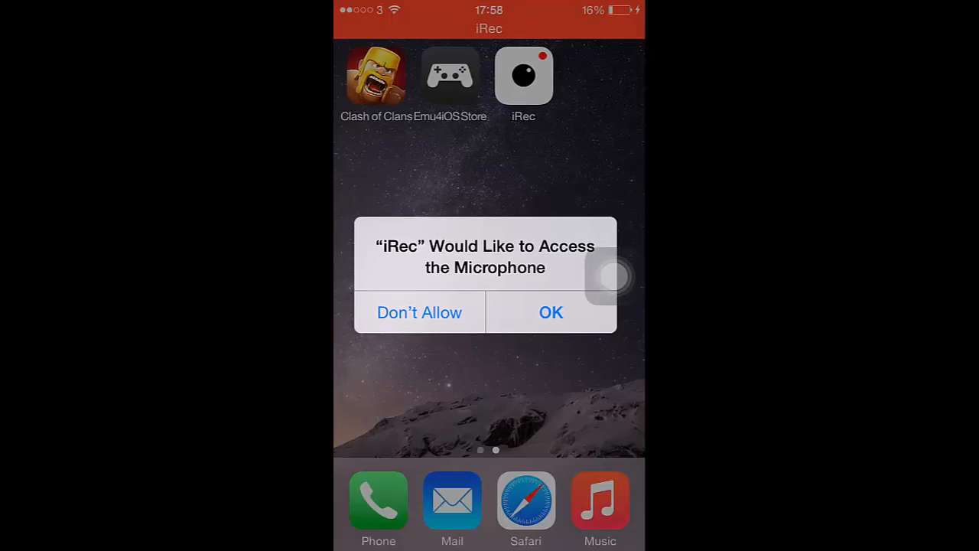
pyautogui.click(551, 312)
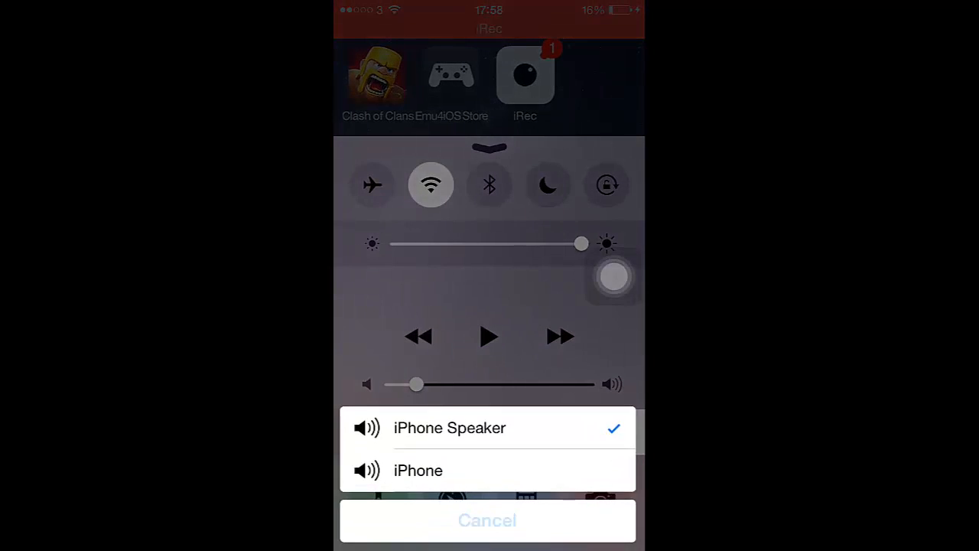
pyautogui.click(486, 520)
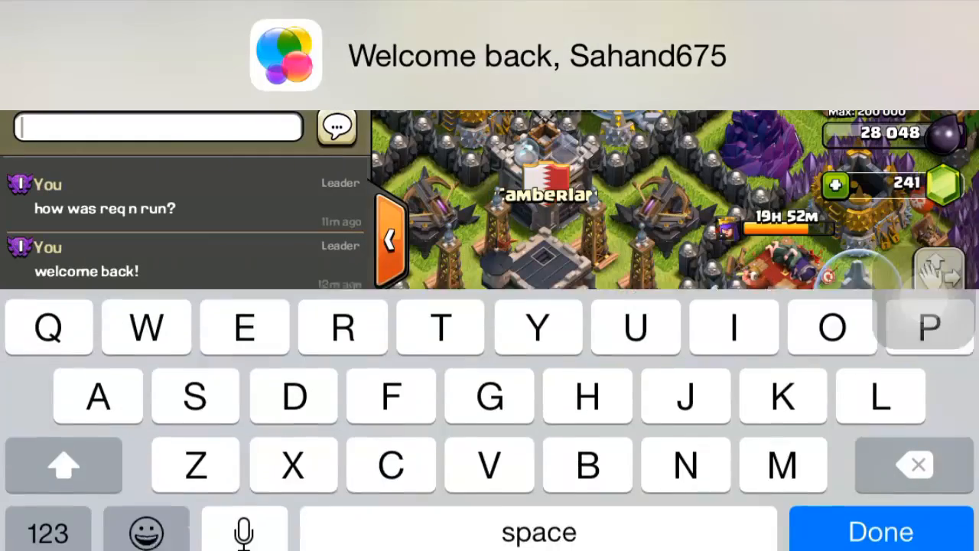
# Step: Post 'say hi to' in clan chat and send a troop request that brings in Archers
pyautogui.write('say hi to')
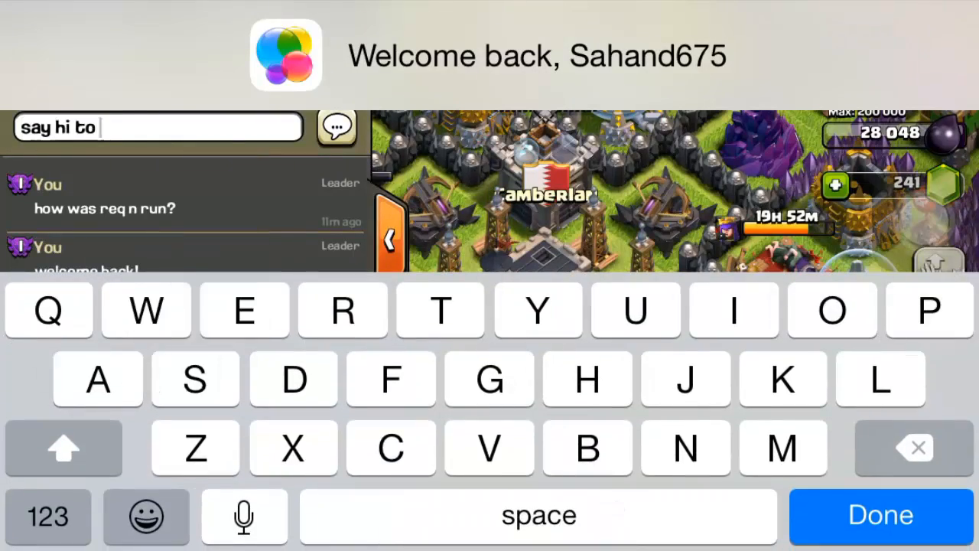
pyautogui.click(881, 514)
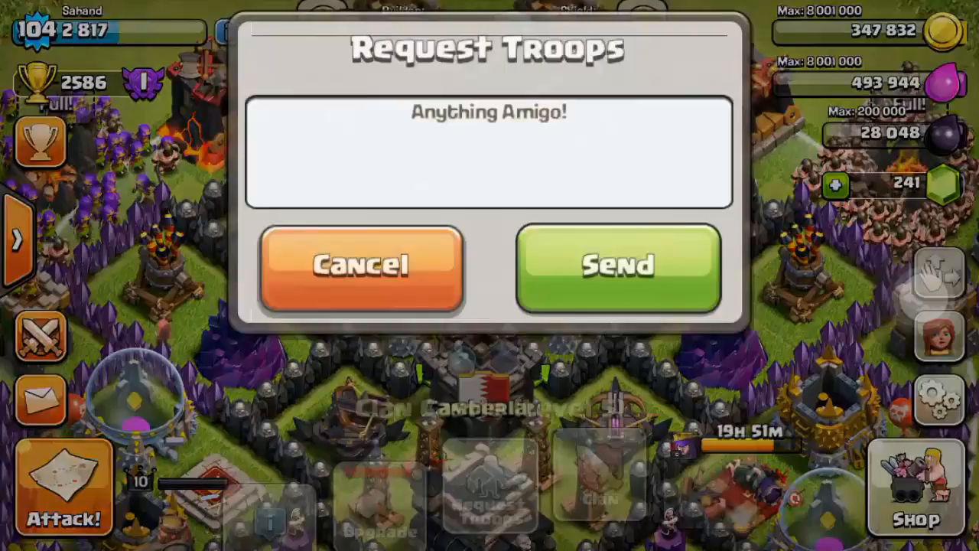
pyautogui.click(618, 266)
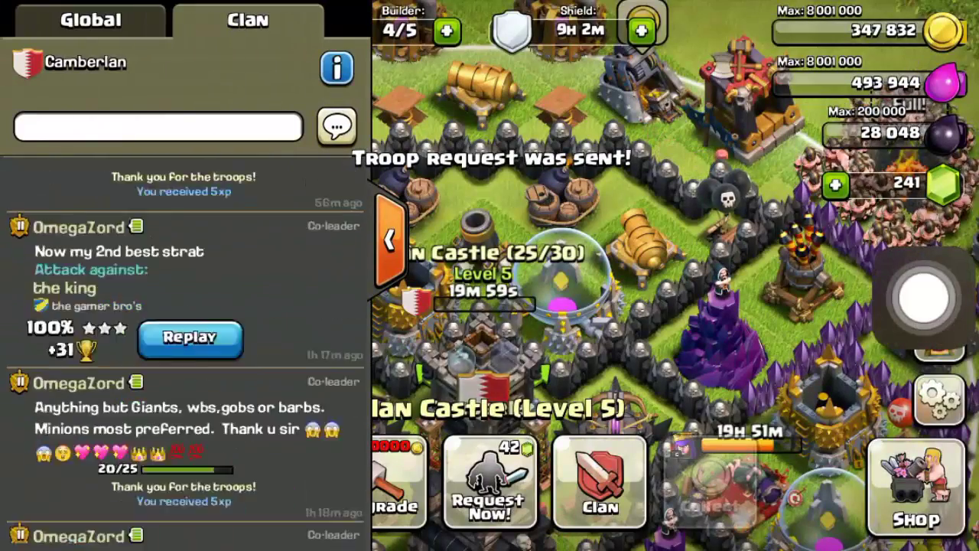
pyautogui.scroll(-3)
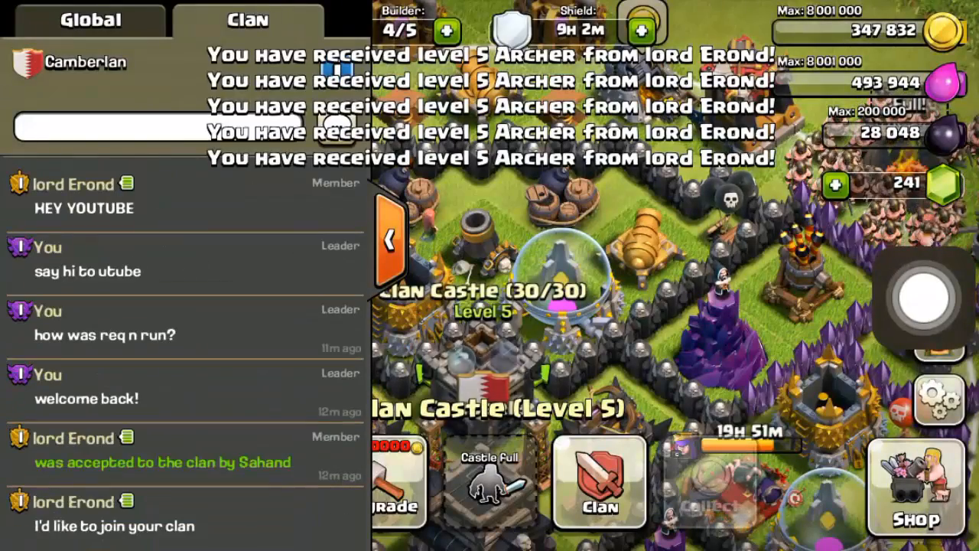
pyautogui.click(389, 239)
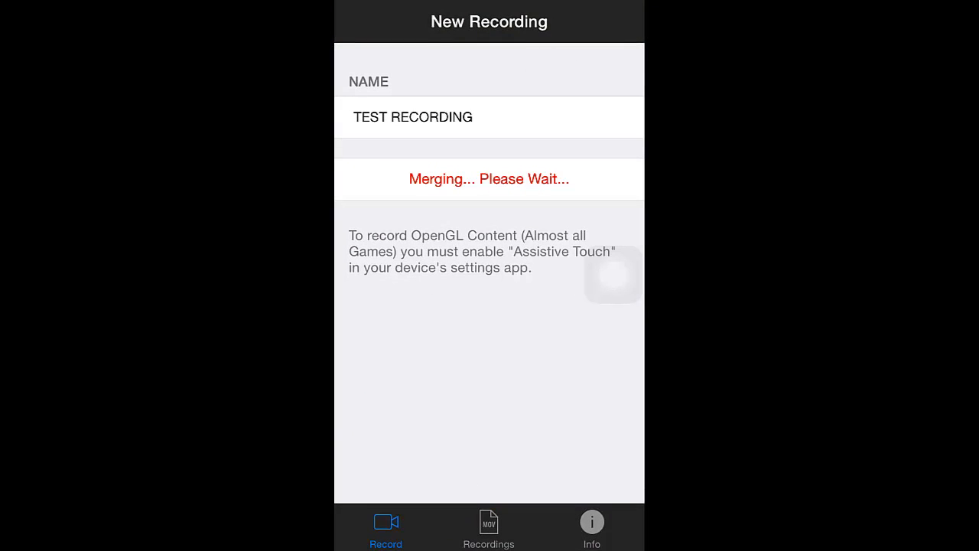
# Step: Stop the capture so TEST RECORDING merges into one video
pyautogui.click(490, 528)
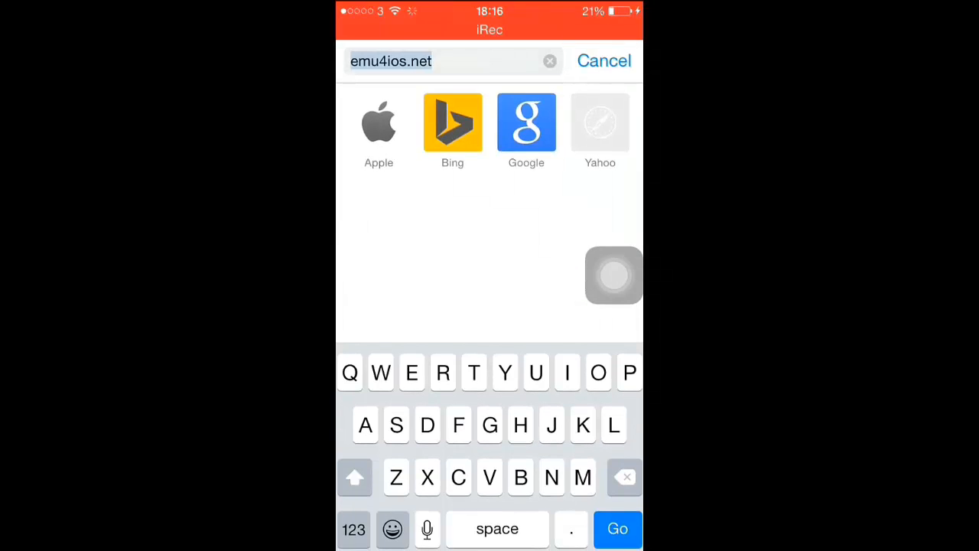
# Step: Play the saved recording in Photos, scrub ahead, and return to the home screen
pyautogui.click(526, 122)
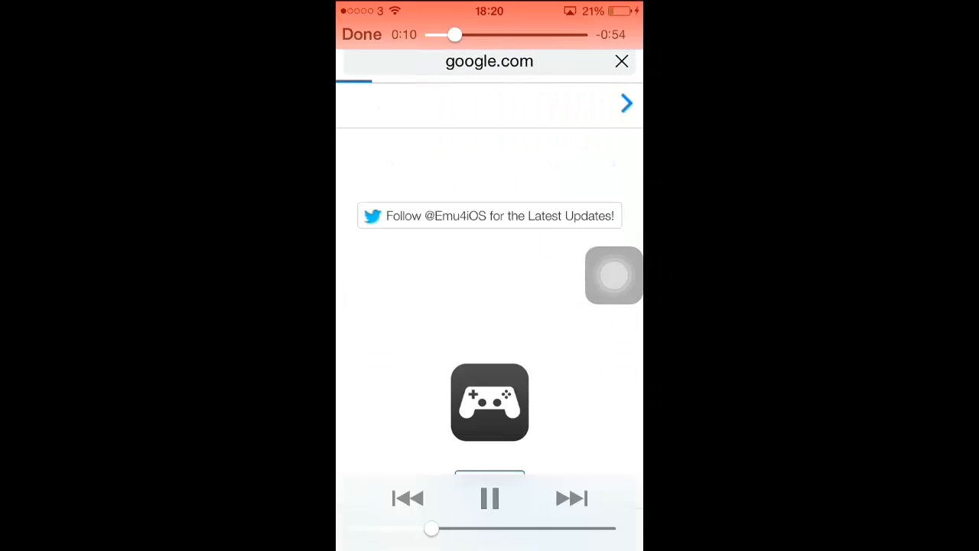
pyautogui.moveTo(456, 33); pyautogui.dragTo(471, 33)
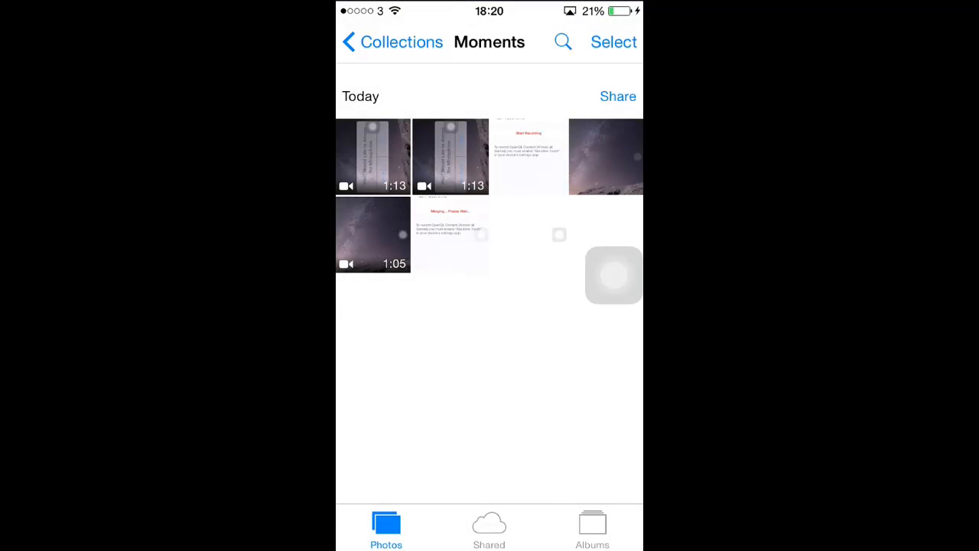
pyautogui.press('home')
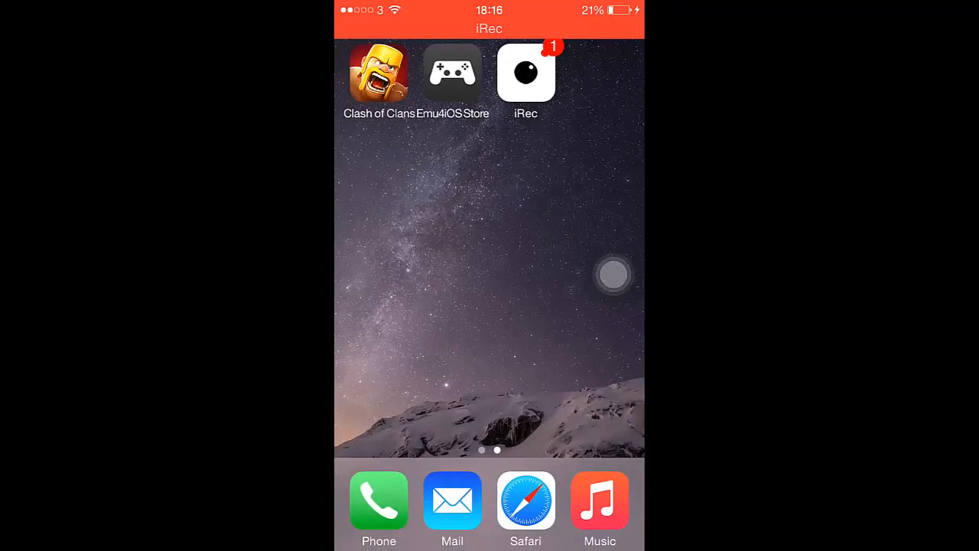
pyautogui.hscroll(3)
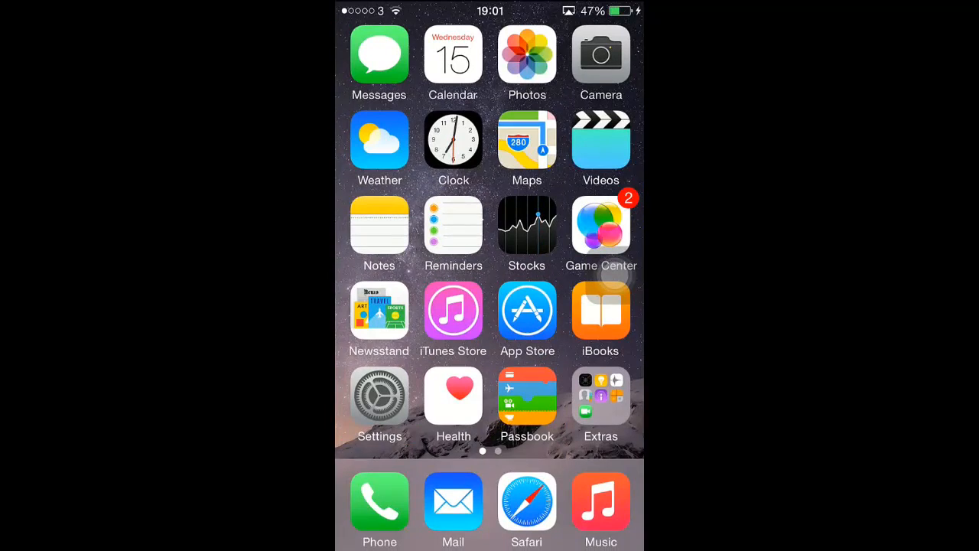
# Step: Review the Emu4iOS Store's iRec Beta listing and Info credits, then launch iRec
pyautogui.hscroll(-3)
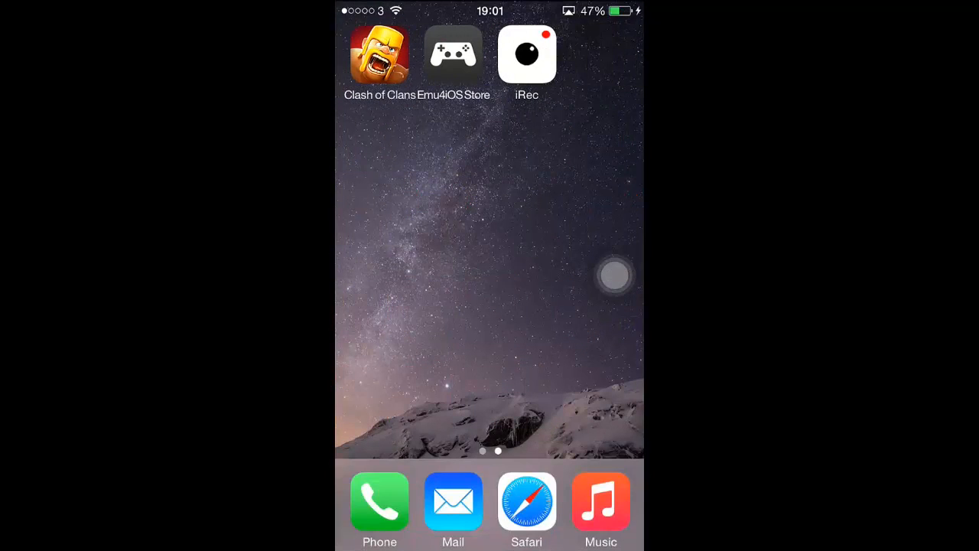
pyautogui.click(526, 55)
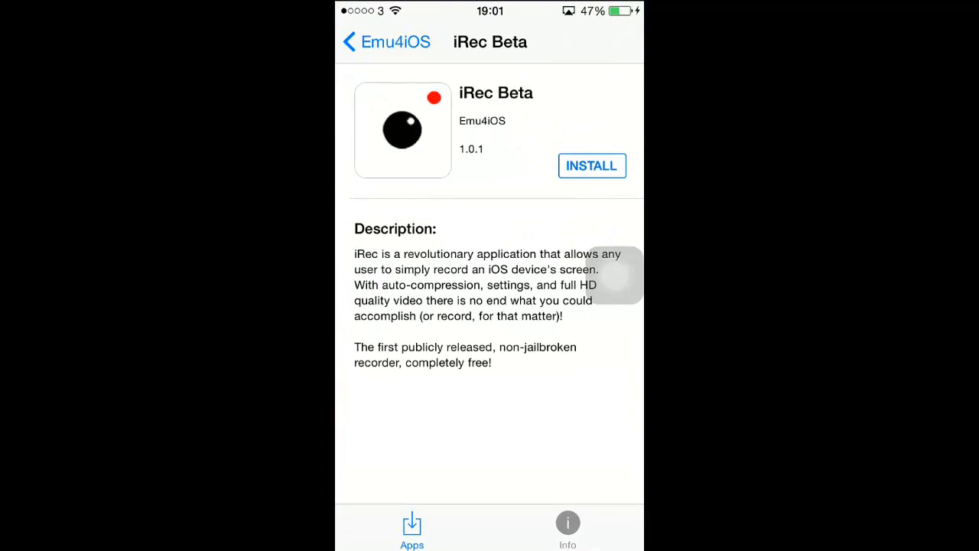
pyautogui.click(567, 528)
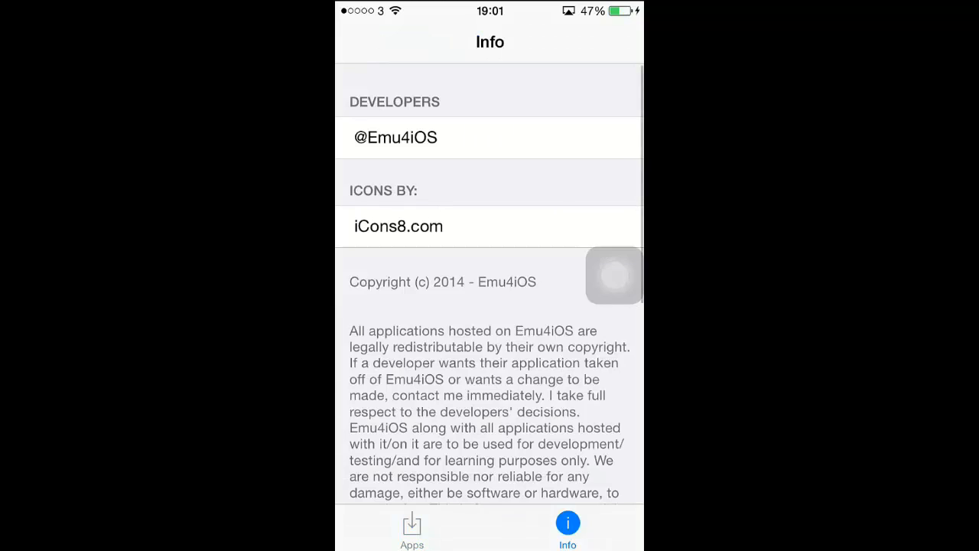
pyautogui.scroll(-3)
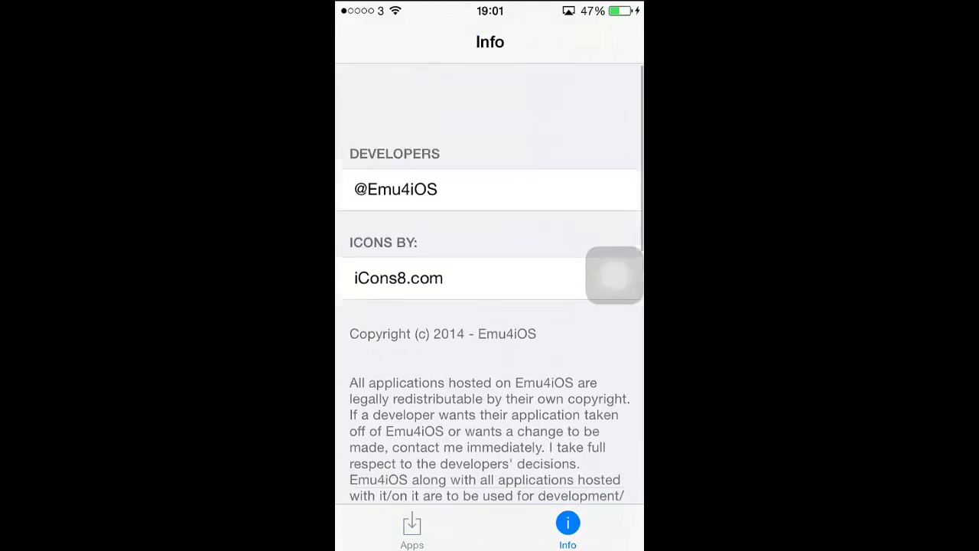
pyautogui.click(411, 528)
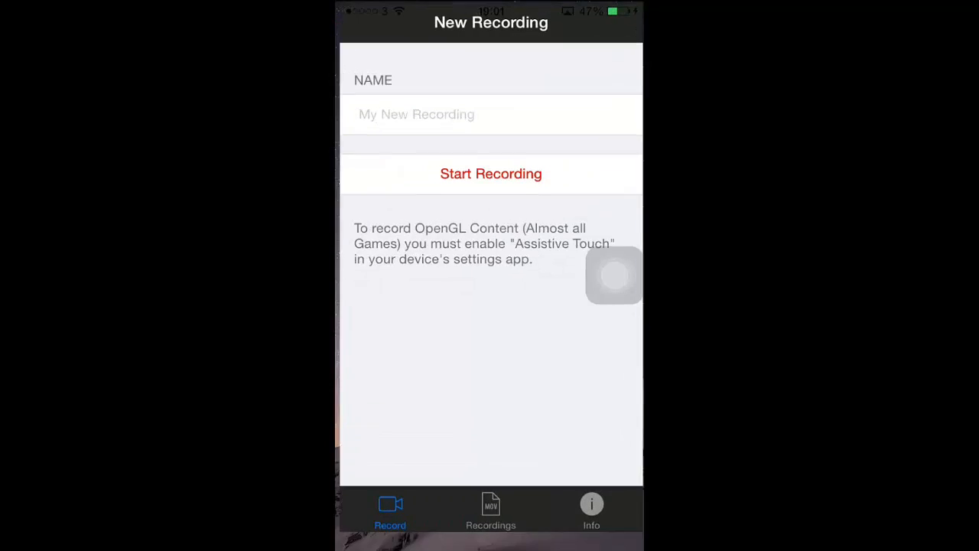
# Step: Check TEST RECORDING in the Recordings list and read the Info page credits
pyautogui.click(490, 508)
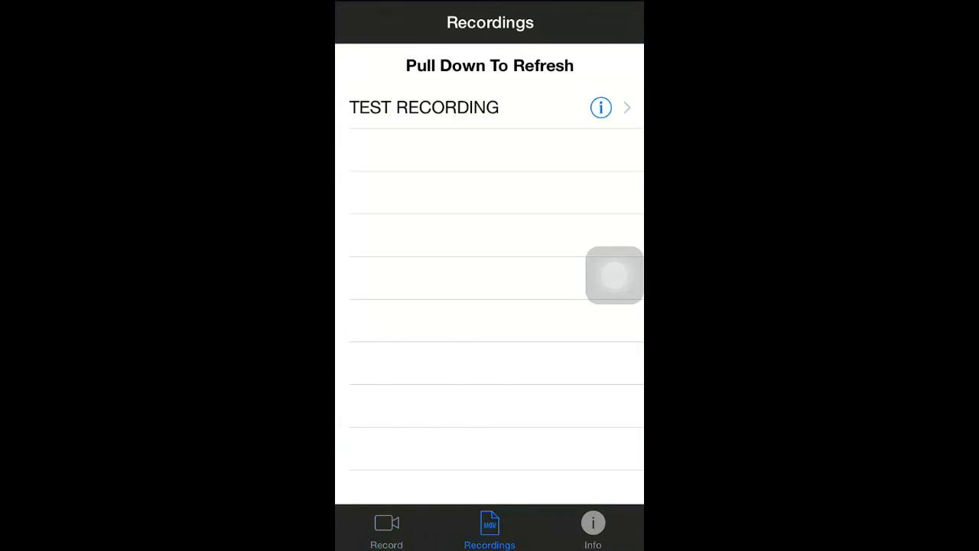
pyautogui.click(594, 528)
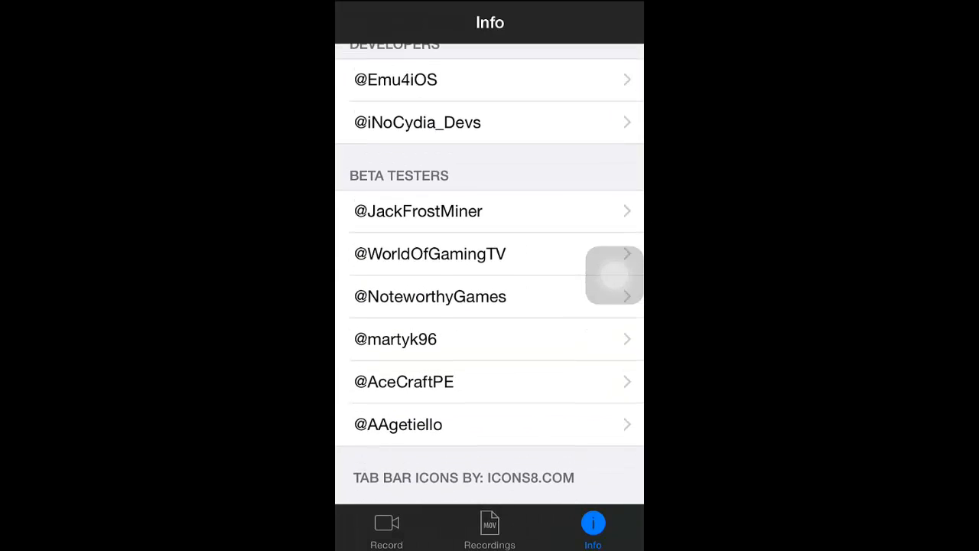
pyautogui.scroll(-3)
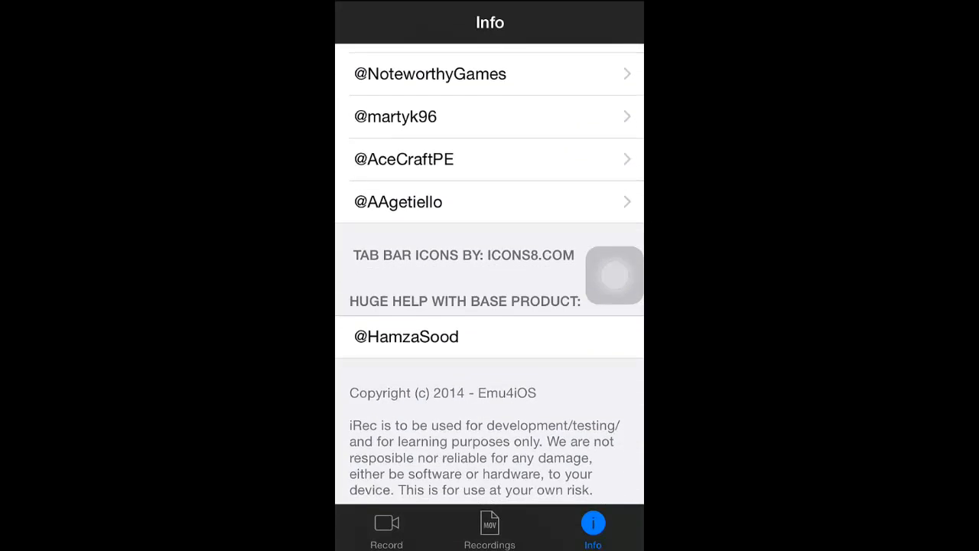